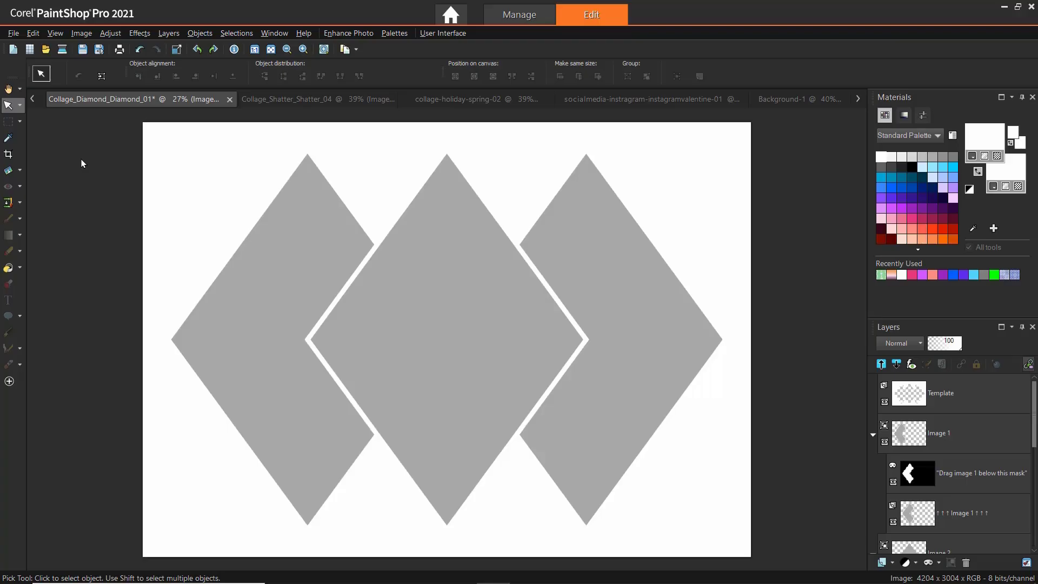
# Flood-fill the diamond template's background on the Template layer, trying purple then deep pink.
pyautogui.click(10, 268)
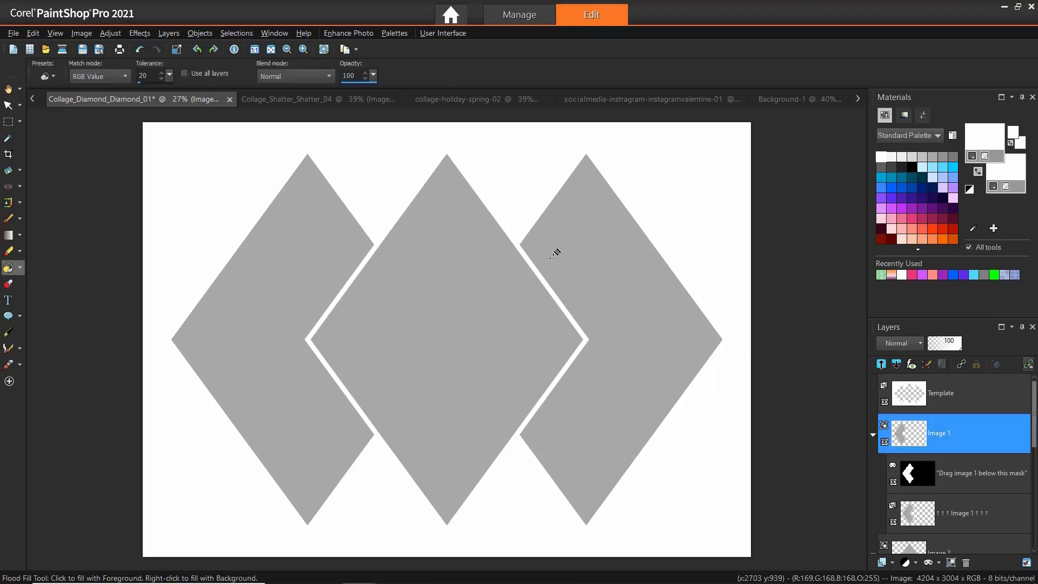
pyautogui.click(899, 203)
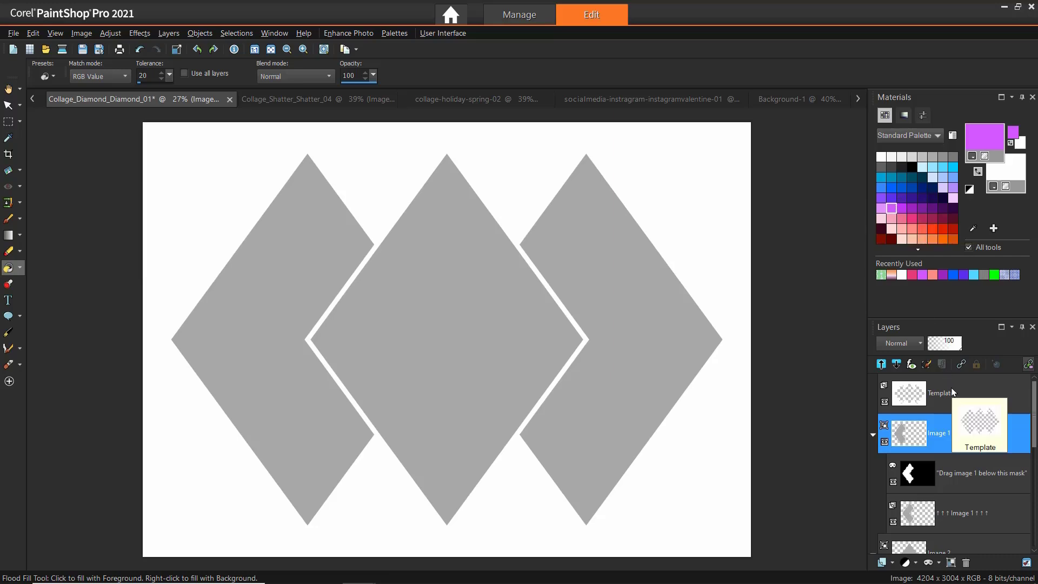
pyautogui.click(940, 393)
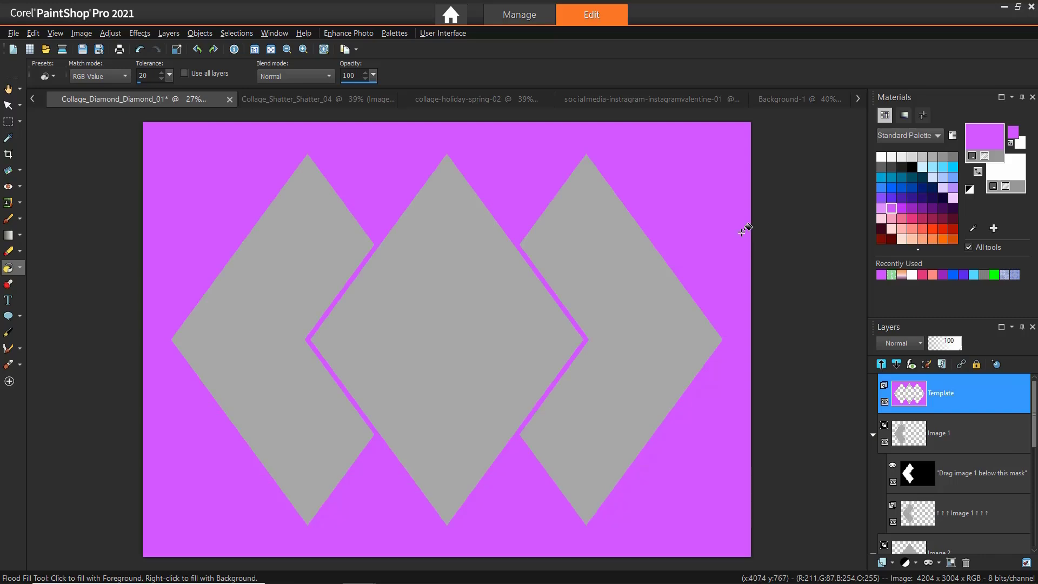
pyautogui.click(922, 218)
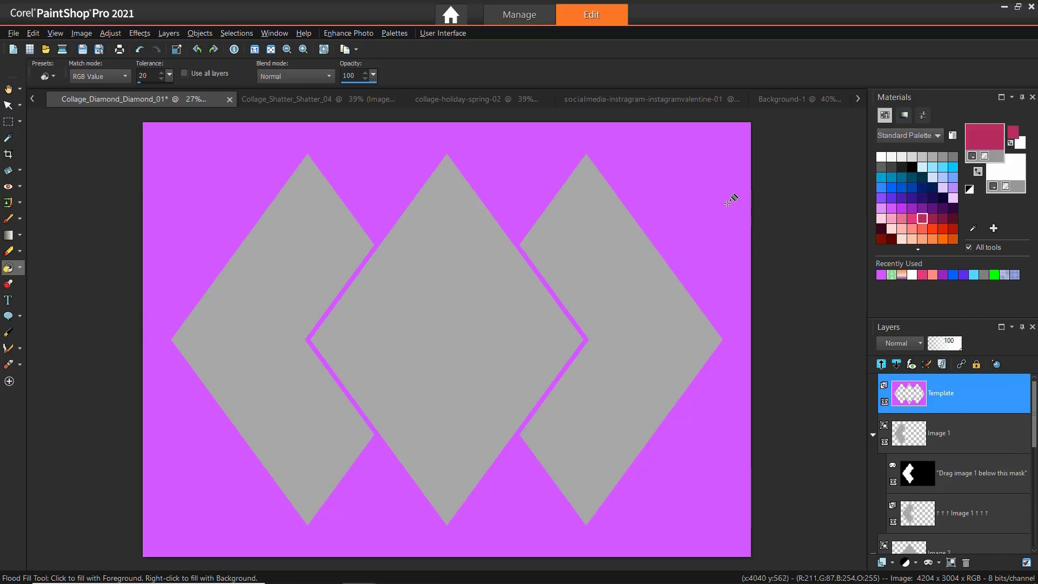
pyautogui.click(728, 199)
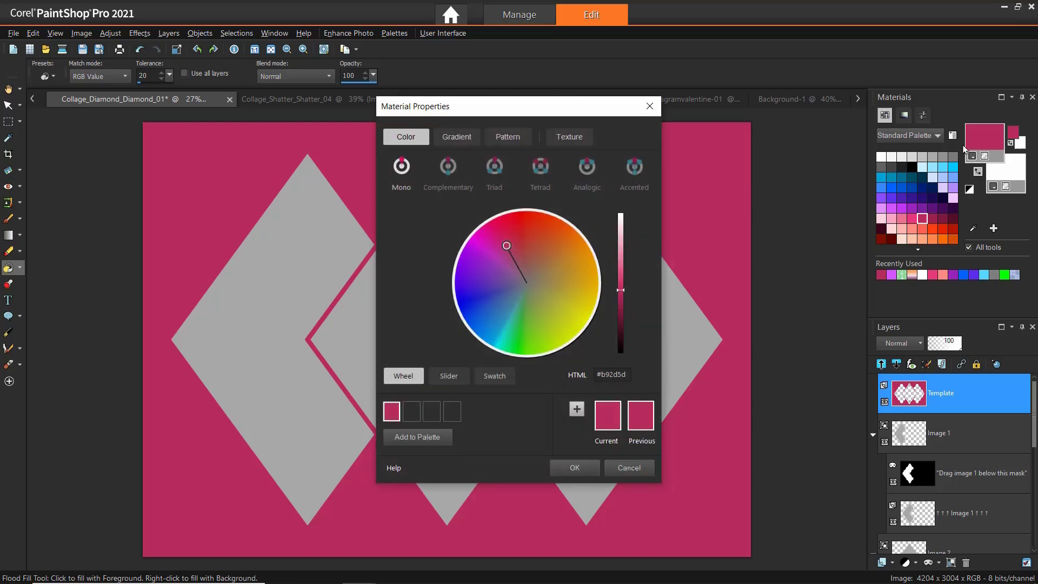
pyautogui.moveTo(500, 151)
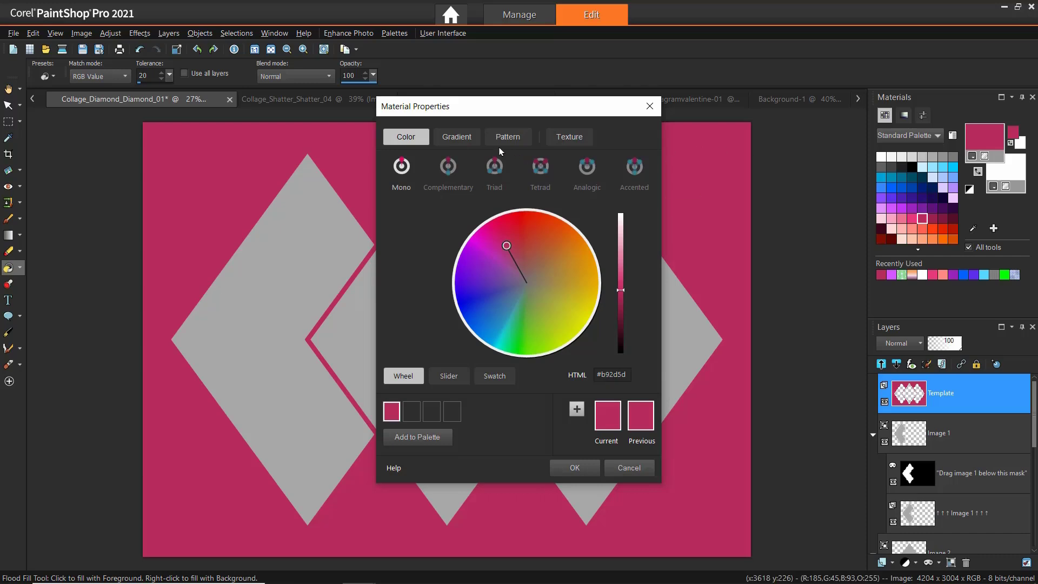
# Flood-fill the diamond collage background with the Citrus peel pattern.
pyautogui.click(455, 136)
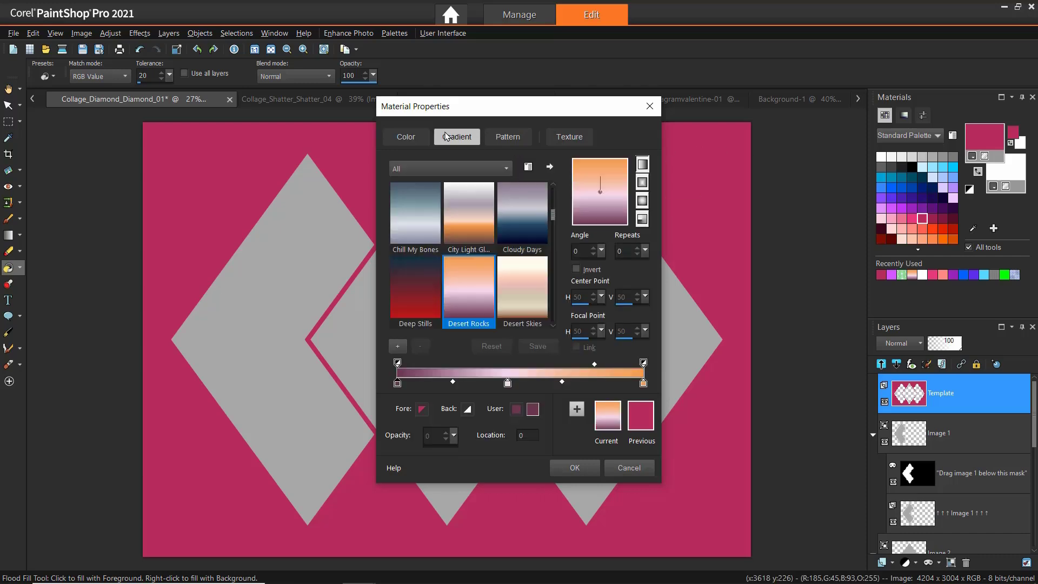
pyautogui.click(507, 136)
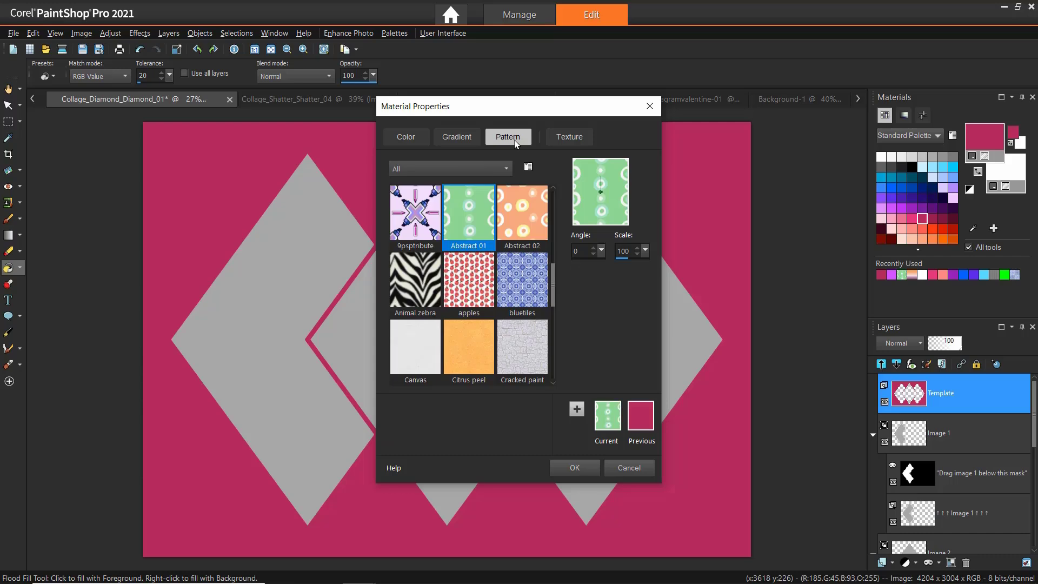
pyautogui.click(469, 348)
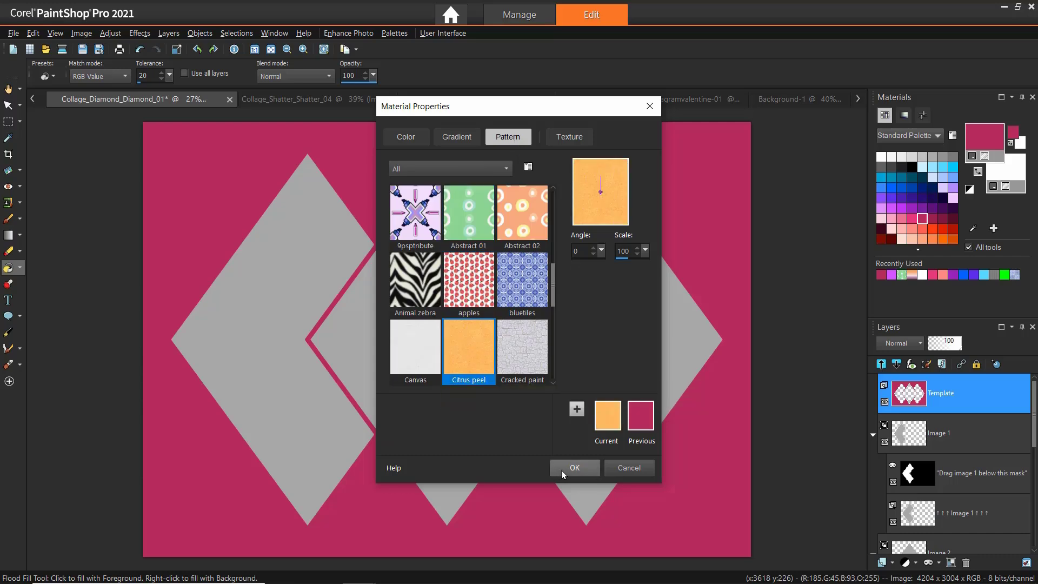
pyautogui.click(573, 467)
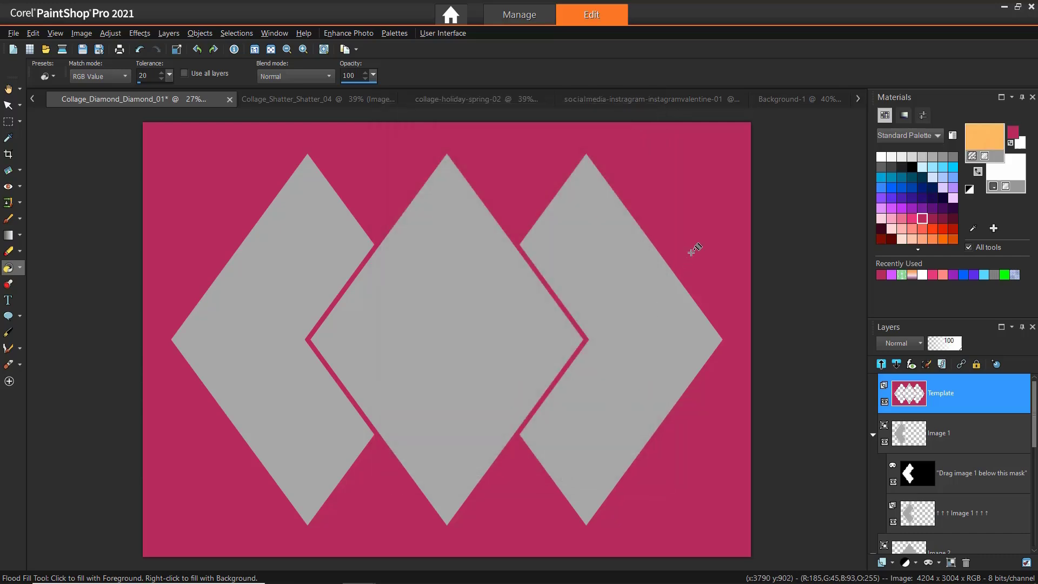
pyautogui.click(693, 251)
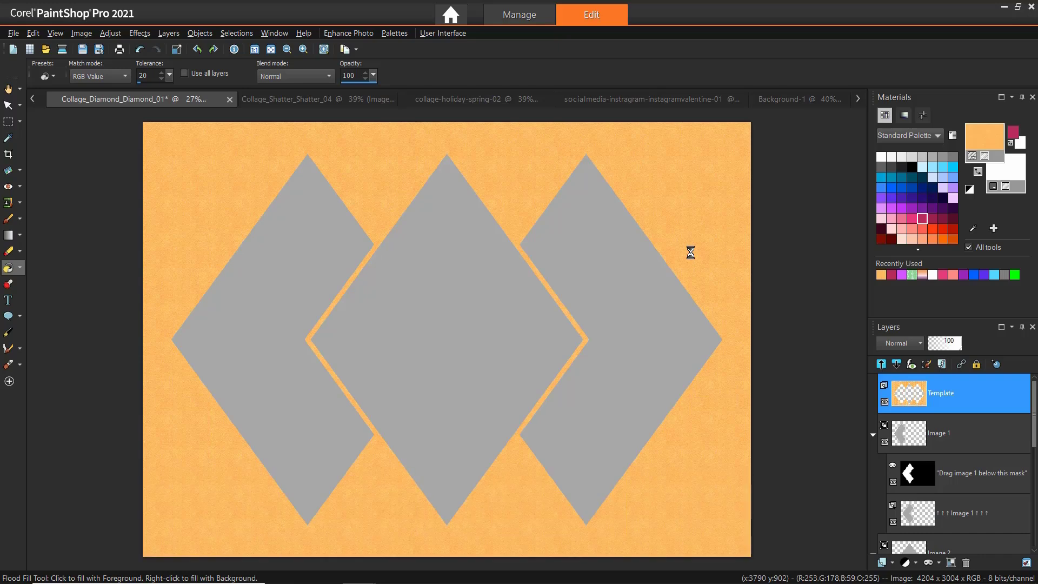
pyautogui.click(291, 98)
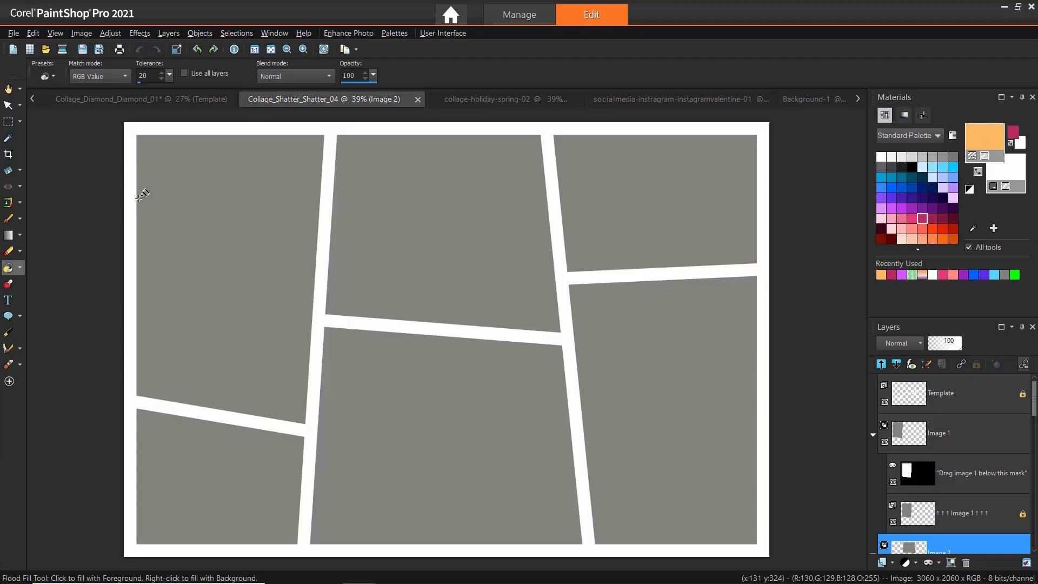
pyautogui.moveTo(276, 257)
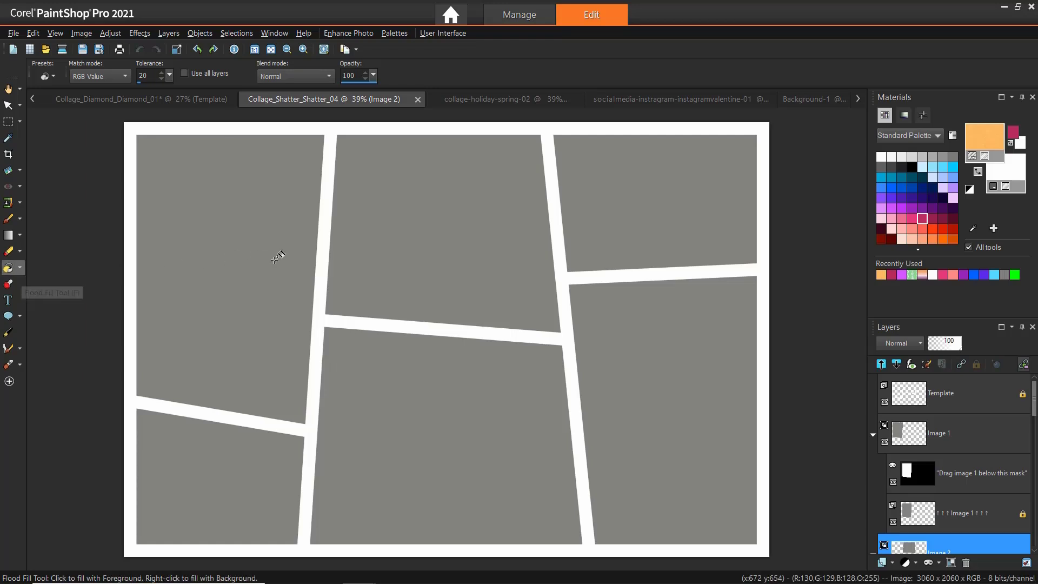
pyautogui.moveTo(919, 162)
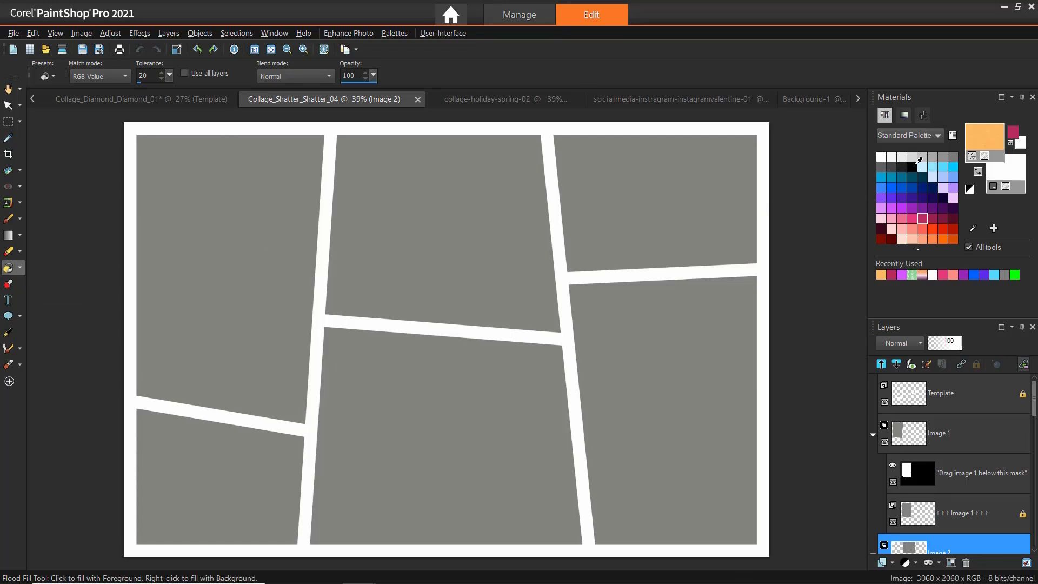
# Choose black and make the Template layer active for filling the shatter borders.
pyautogui.click(911, 159)
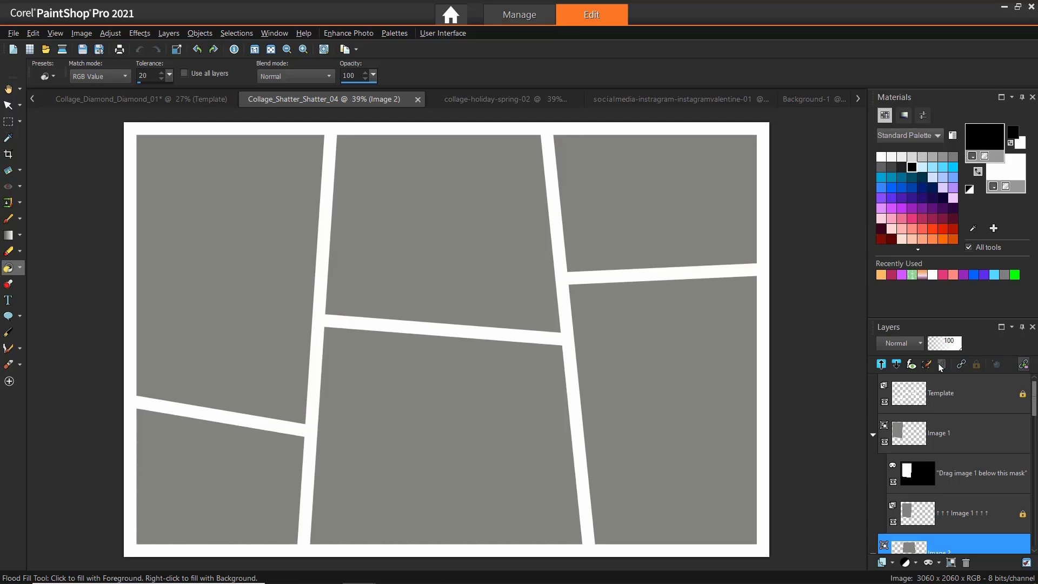
pyautogui.click(940, 392)
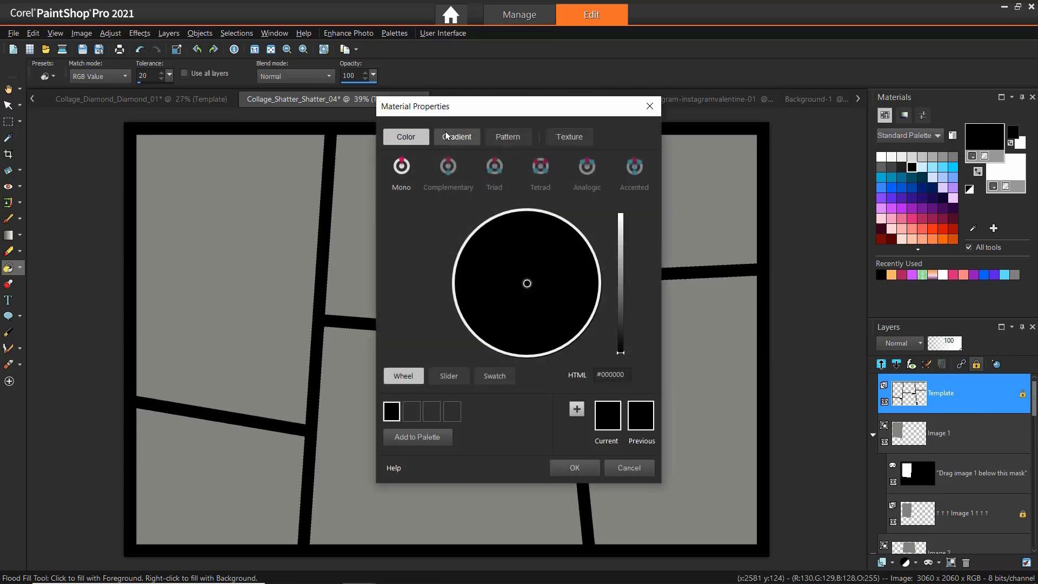
# Flood-fill the shatter collage's borders with the Deep Stills gradient.
pyautogui.click(455, 136)
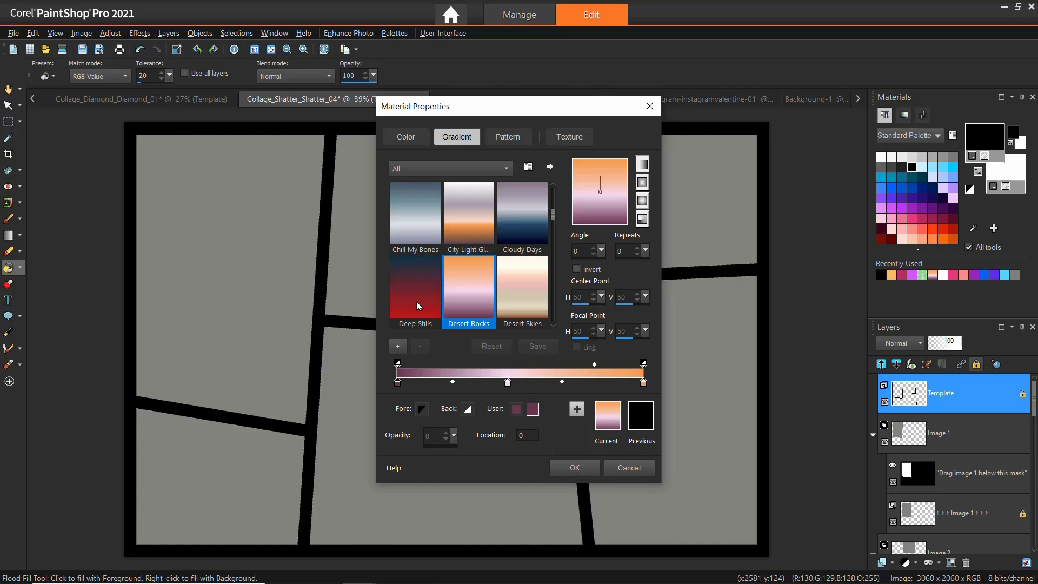
pyautogui.click(416, 292)
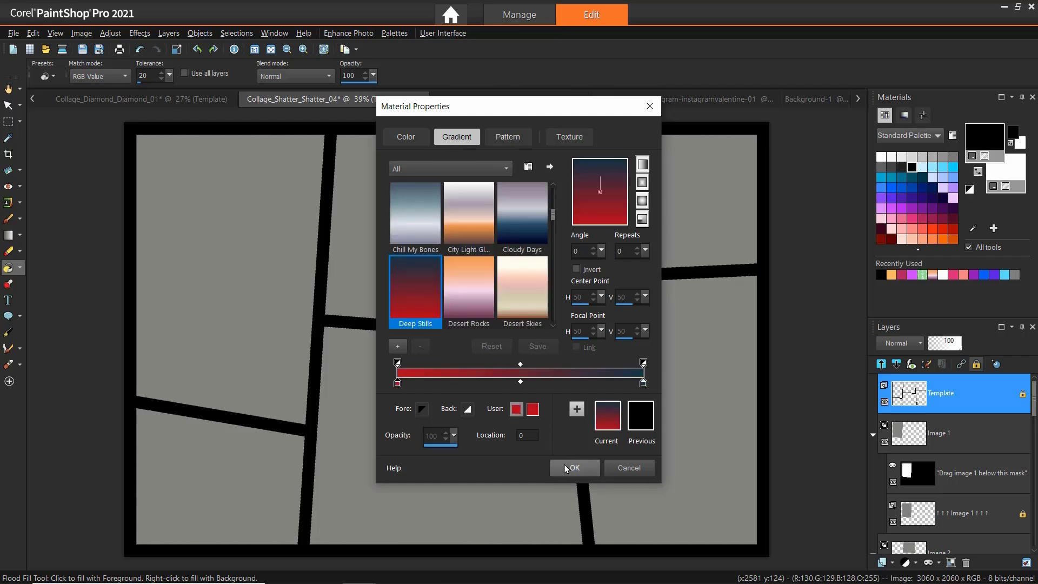
pyautogui.click(573, 469)
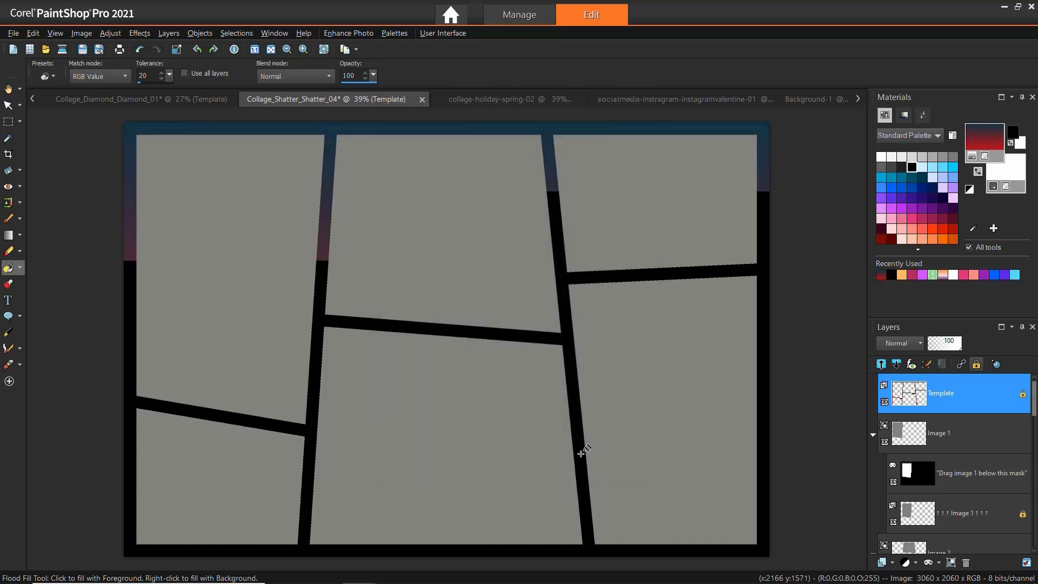
pyautogui.click(580, 453)
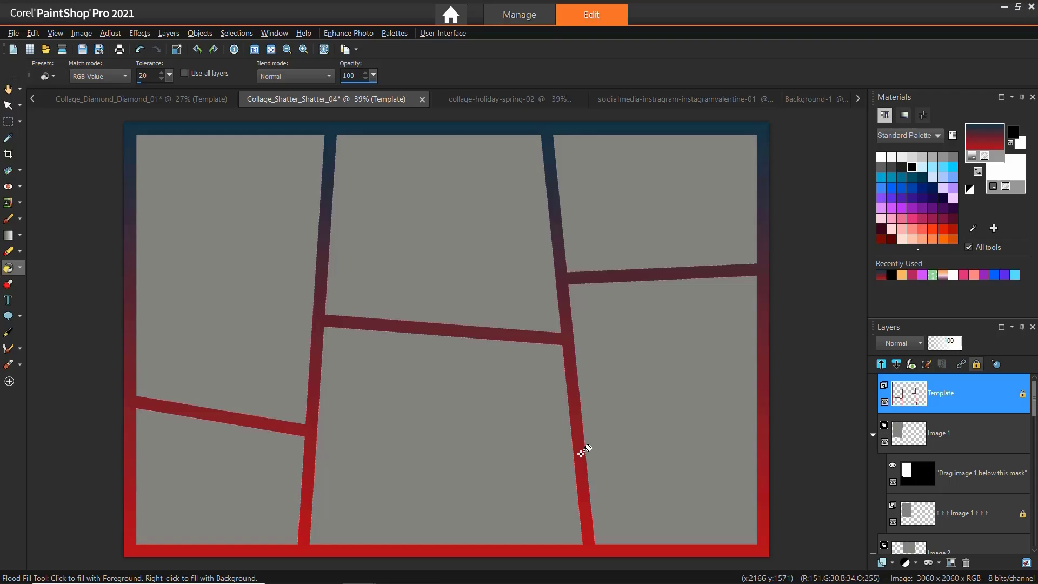
pyautogui.click(494, 98)
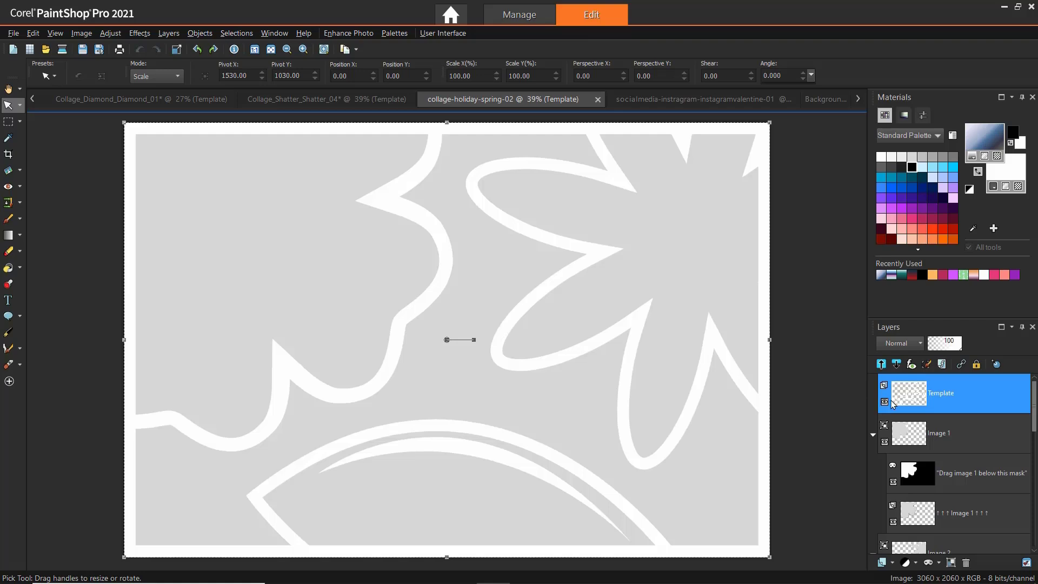
# Apply a Drop Shadow on a new layer to the spring collage's white shapes.
pyautogui.click(139, 33)
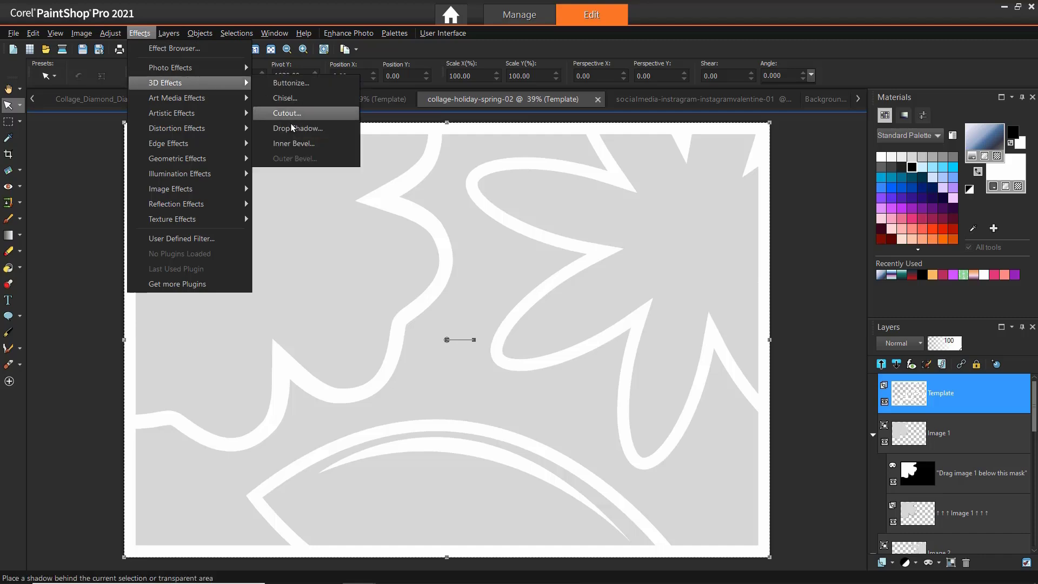
pyautogui.click(298, 129)
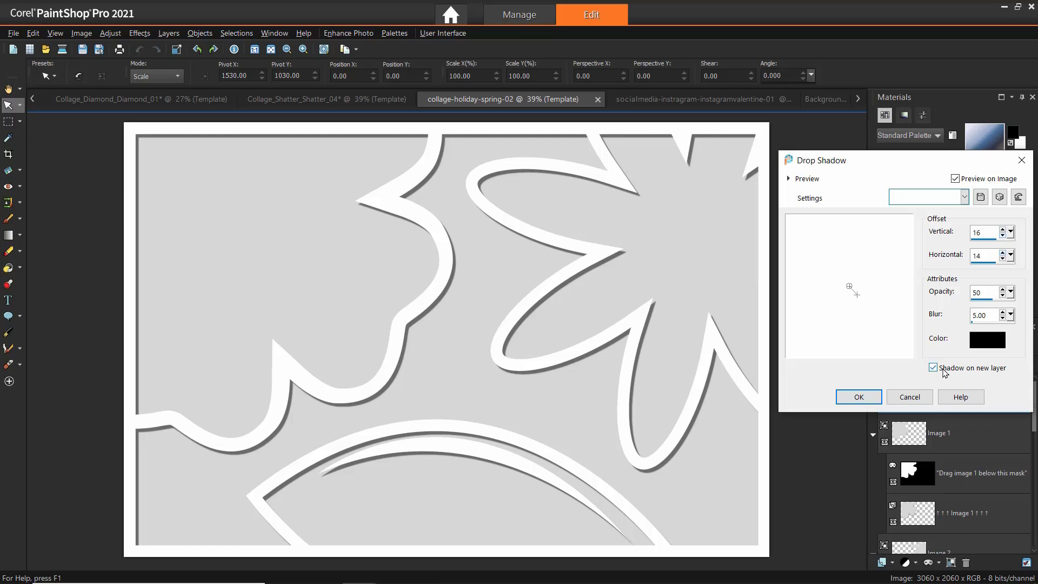
pyautogui.moveTo(941, 374)
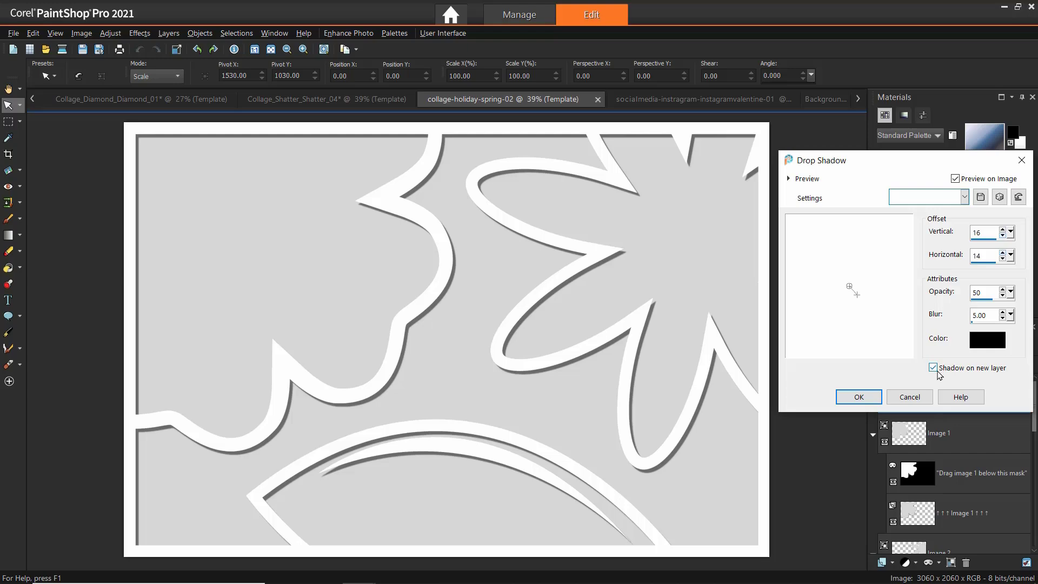
pyautogui.click(858, 397)
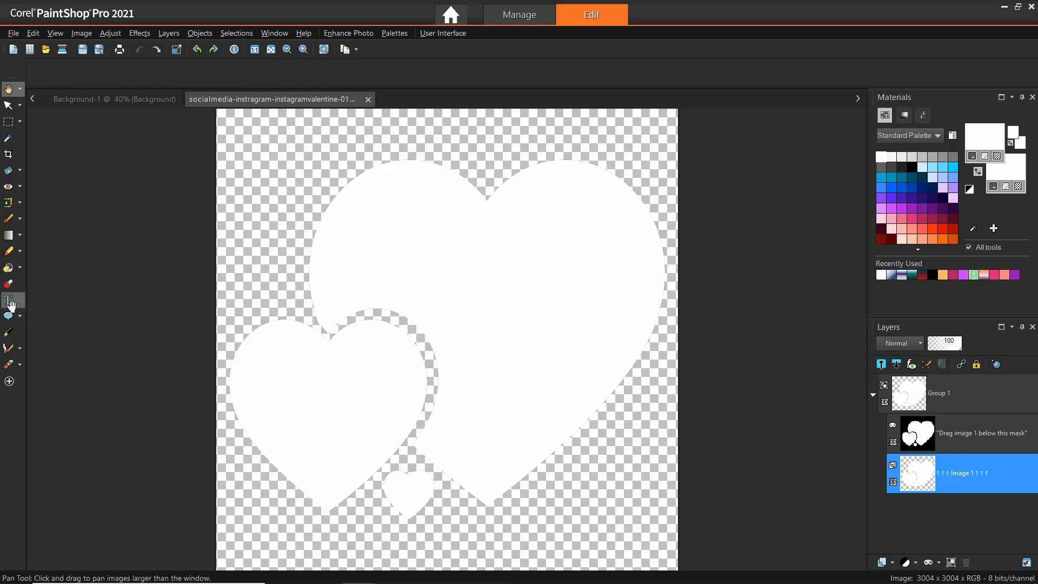
# Add pink script 'Love' text over the hearts and position it on the page.
pyautogui.click(9, 300)
pyautogui.write('LOVE')
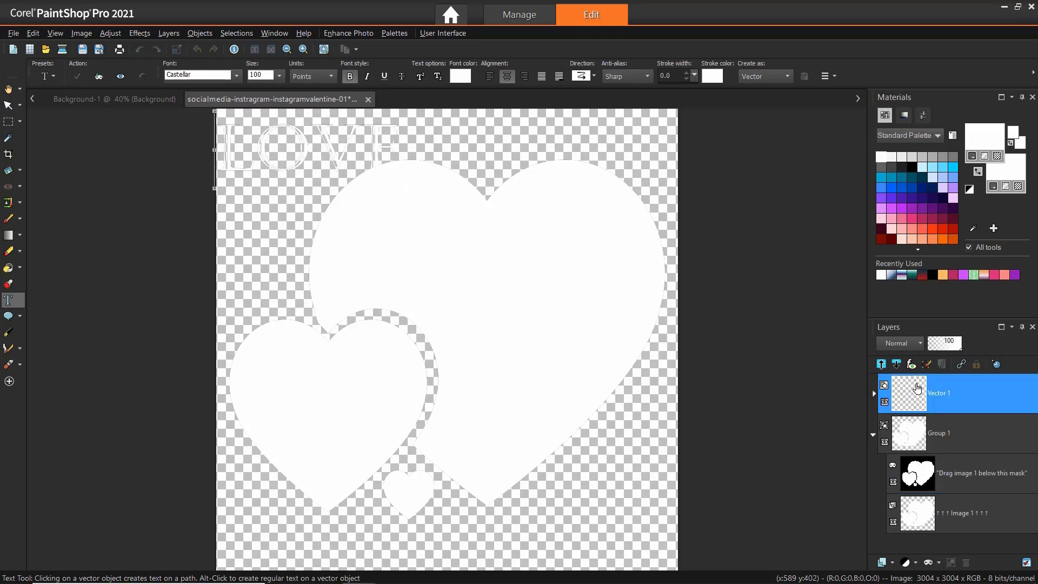
pyautogui.click(311, 150)
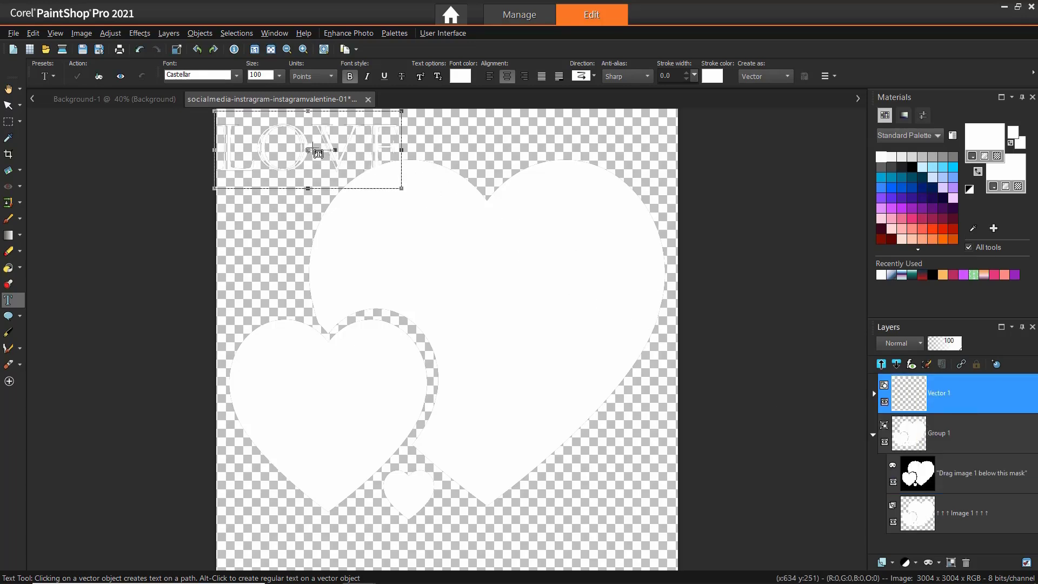
pyautogui.moveTo(312, 149); pyautogui.dragTo(330, 163)
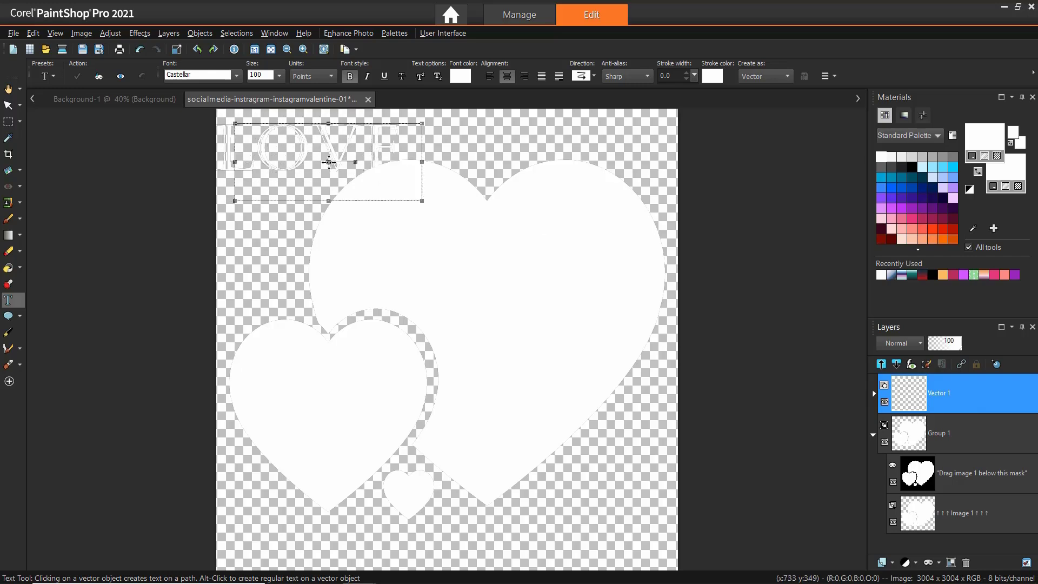
pyautogui.click(459, 76)
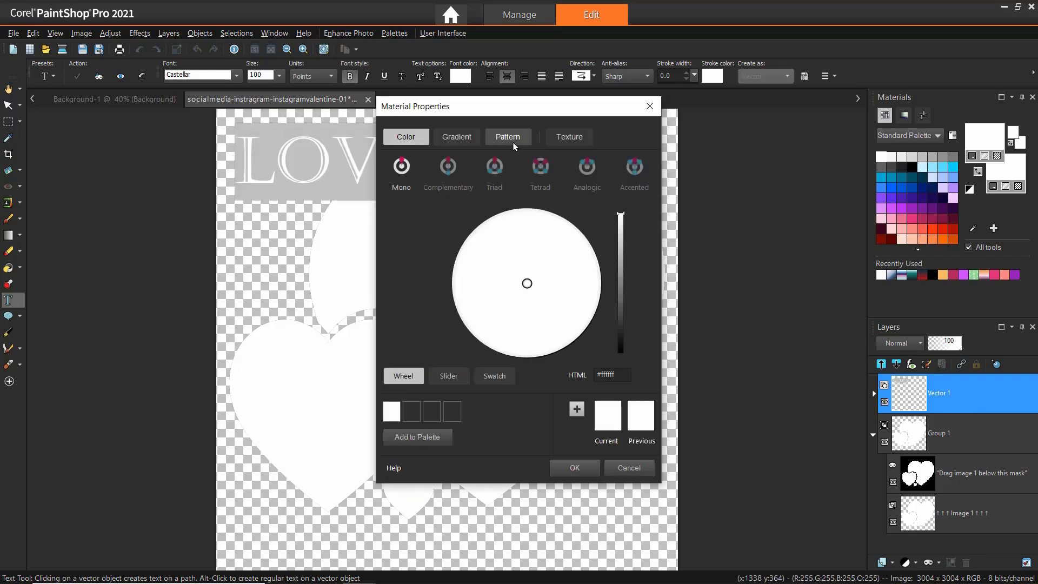
pyautogui.click(236, 74)
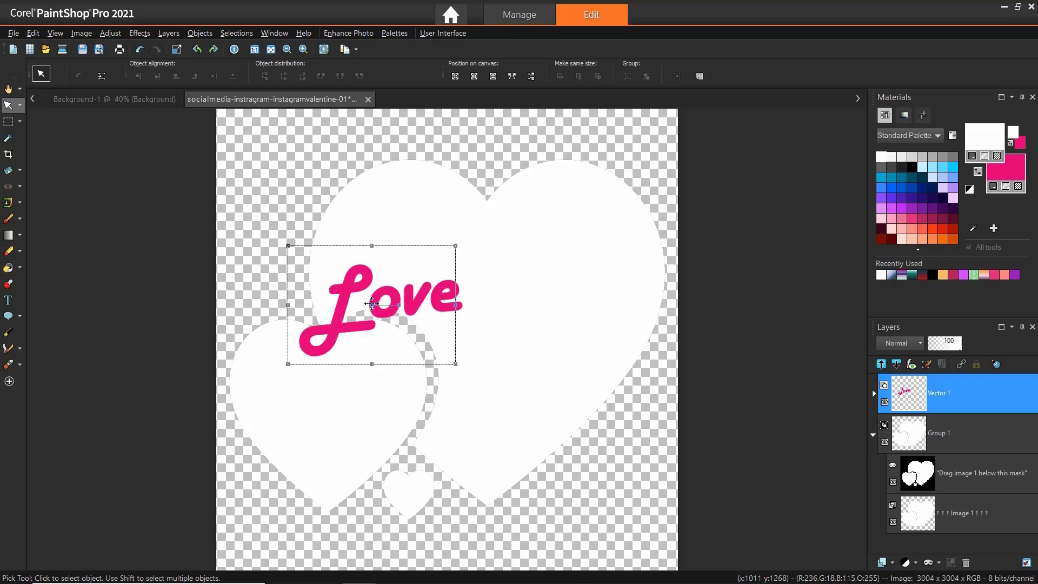
pyautogui.click(8, 88)
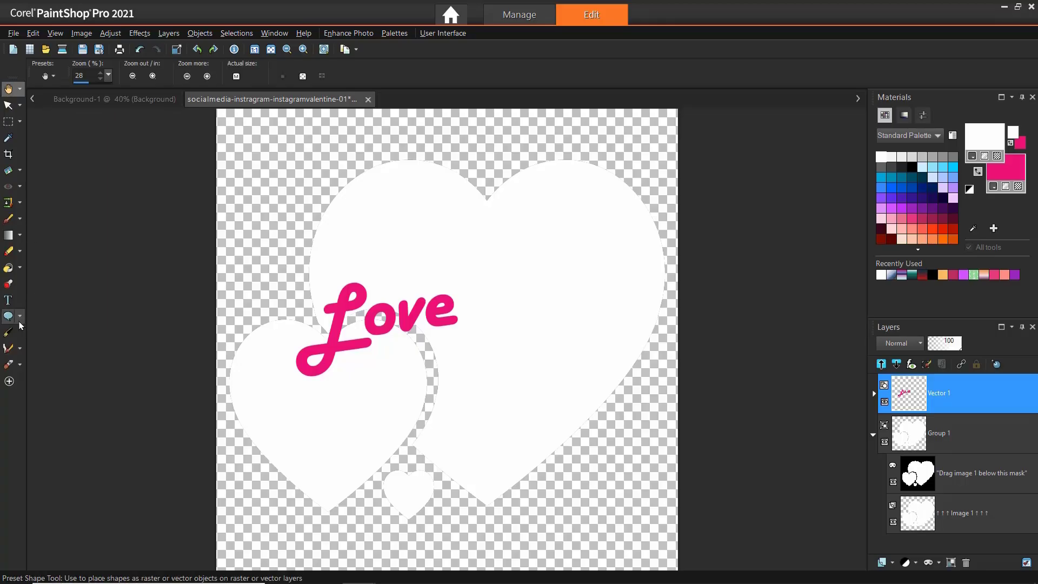
# Draw small heart shapes and flood-fill the upper-left and lower-right hearts pink.
pyautogui.moveTo(254, 162); pyautogui.dragTo(285, 195)
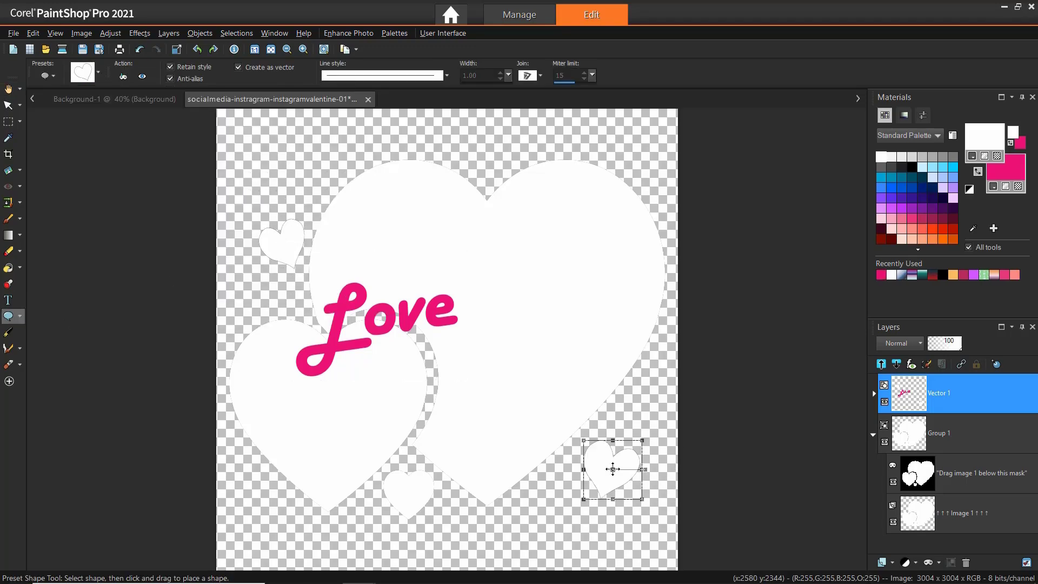
pyautogui.click(9, 268)
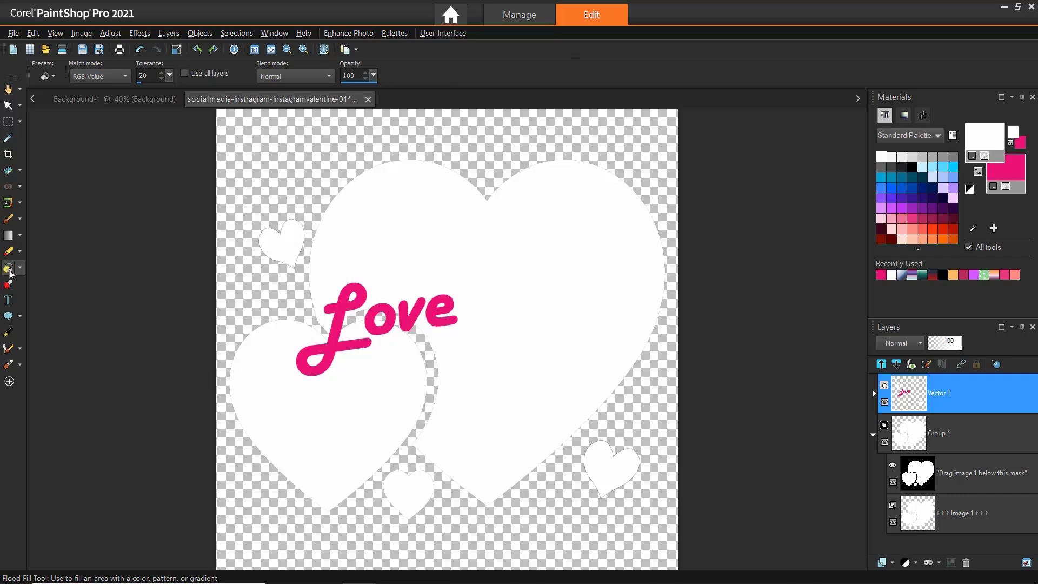
pyautogui.click(609, 466)
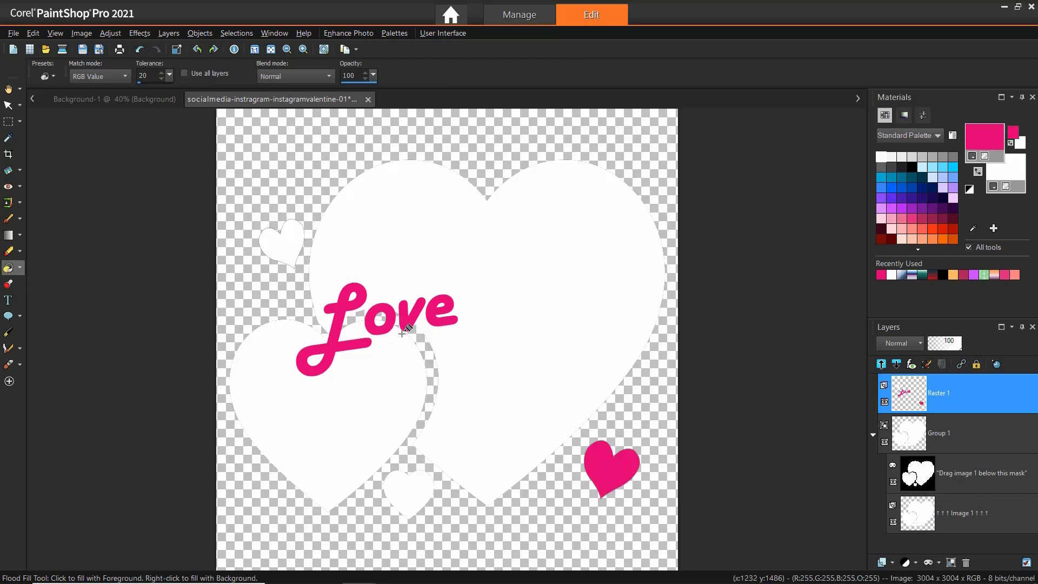
pyautogui.click(280, 244)
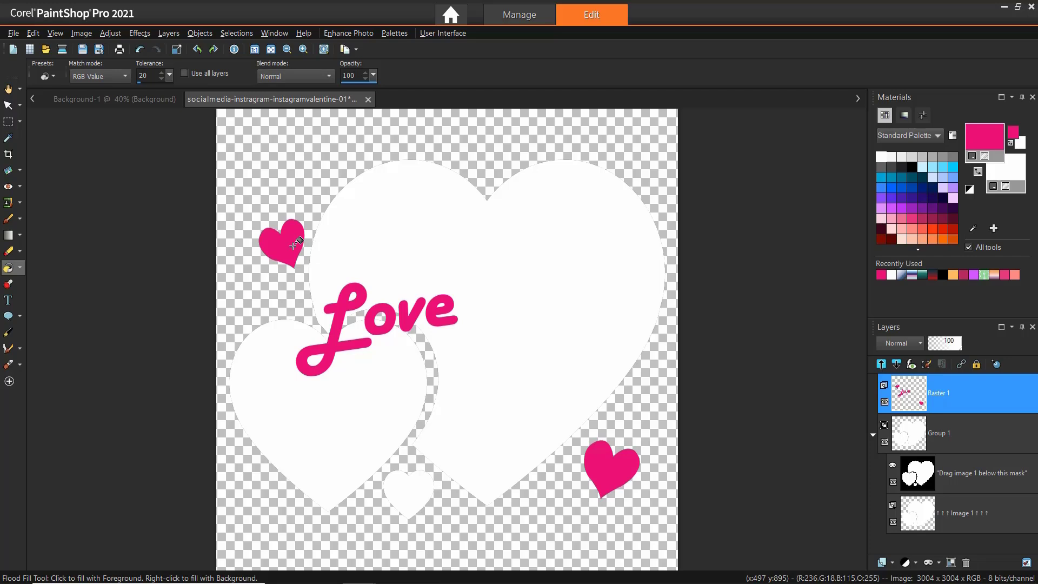
pyautogui.moveTo(156, 116)
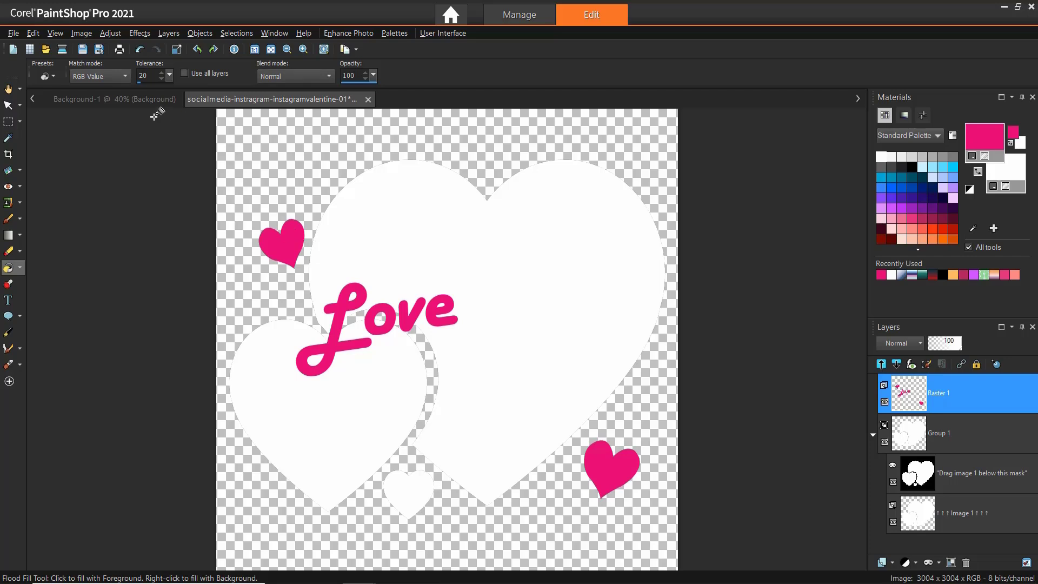
# Switch to the Background-1 pink hanging-hearts image.
pyautogui.click(113, 99)
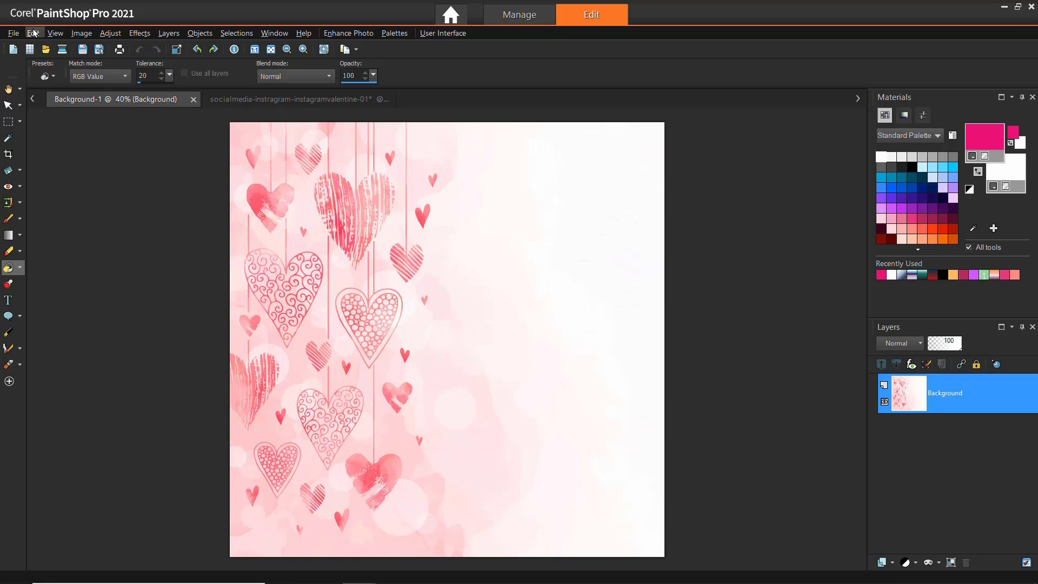
# Paste the pink hearts image as a new layer beneath the template's heart shapes.
pyautogui.click(32, 33)
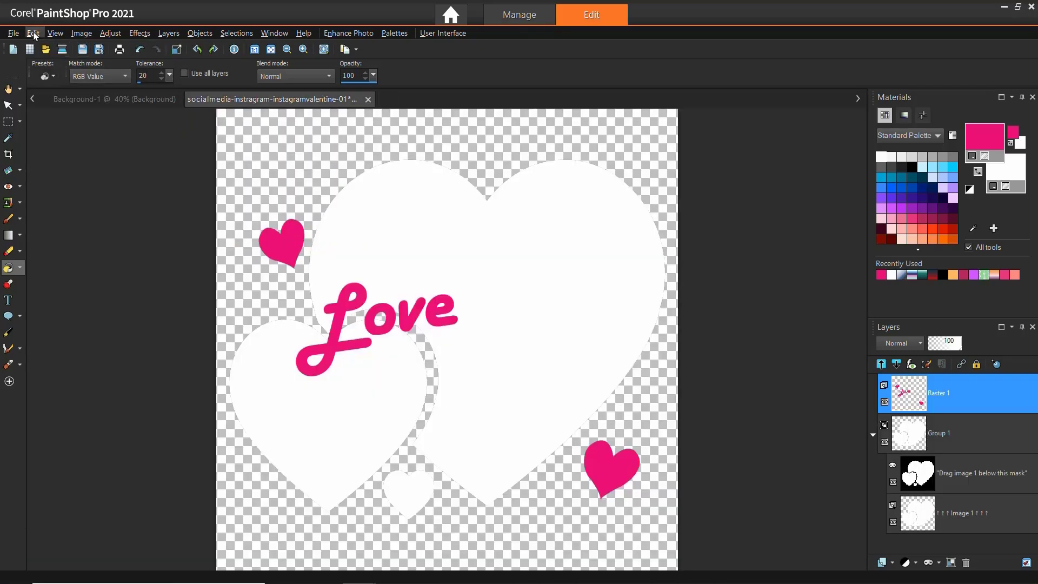
pyautogui.click(33, 33)
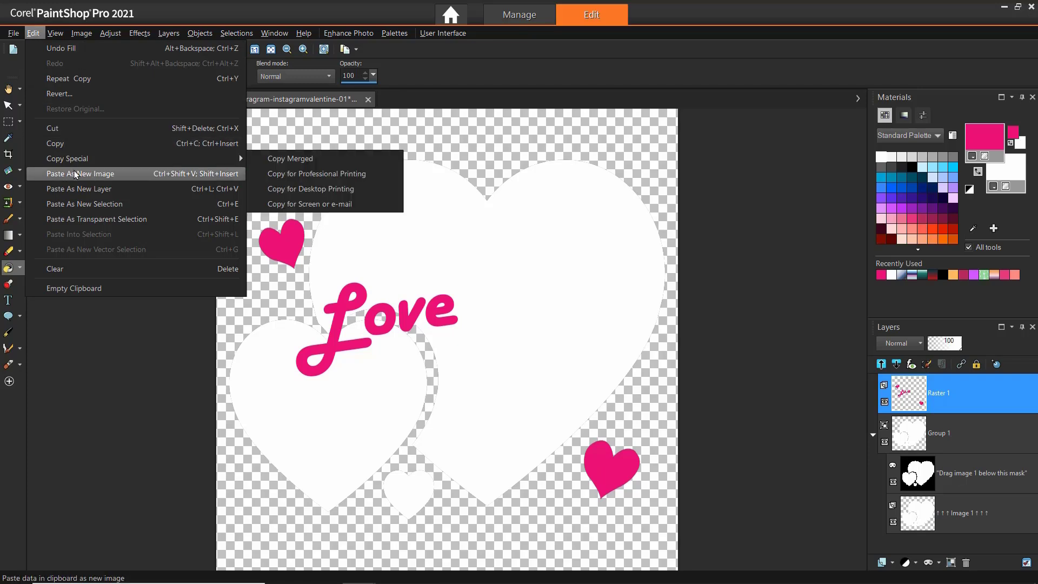
pyautogui.click(77, 188)
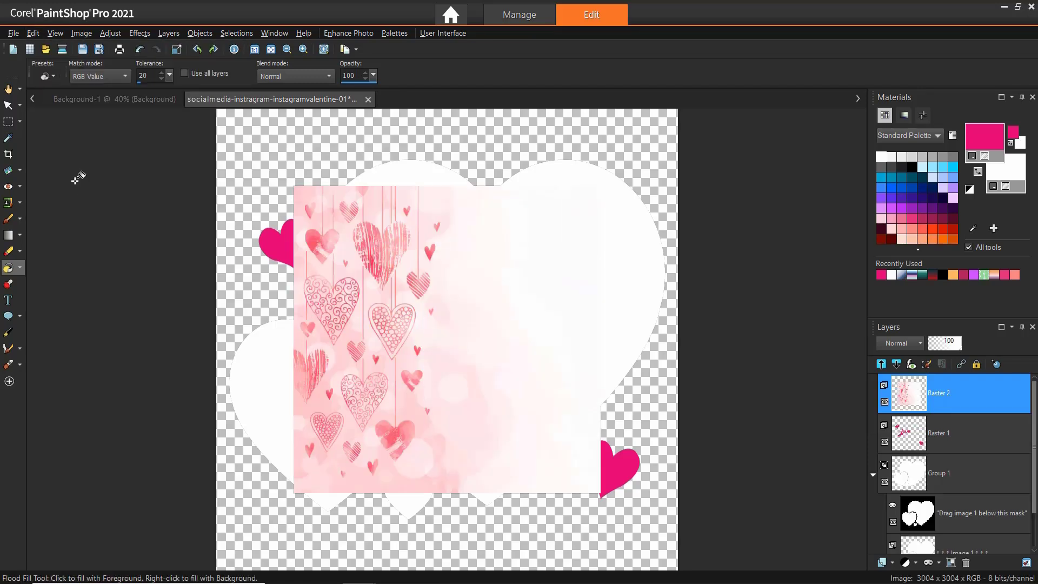
pyautogui.click(9, 106)
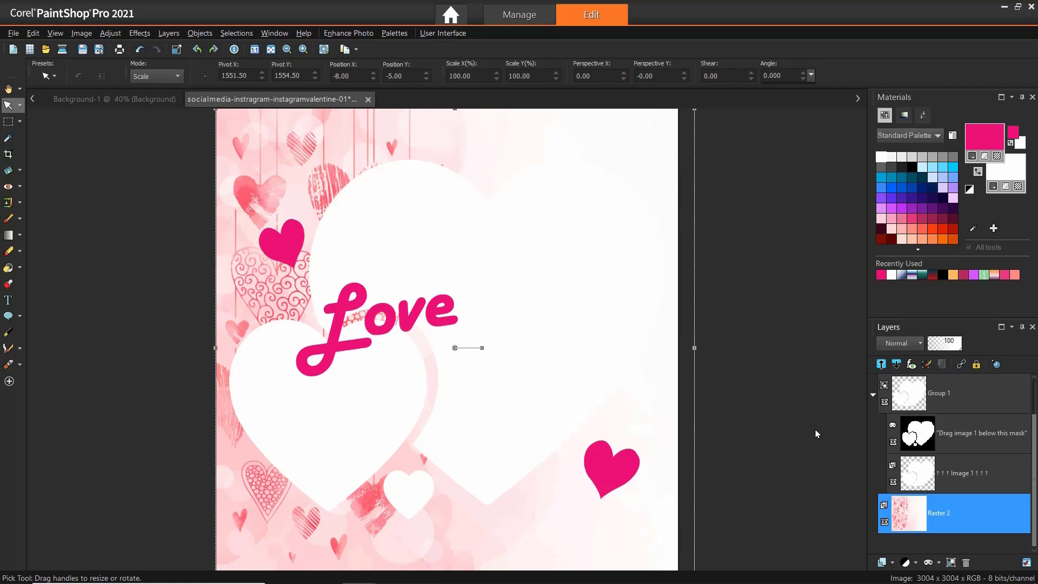
pyautogui.click(119, 98)
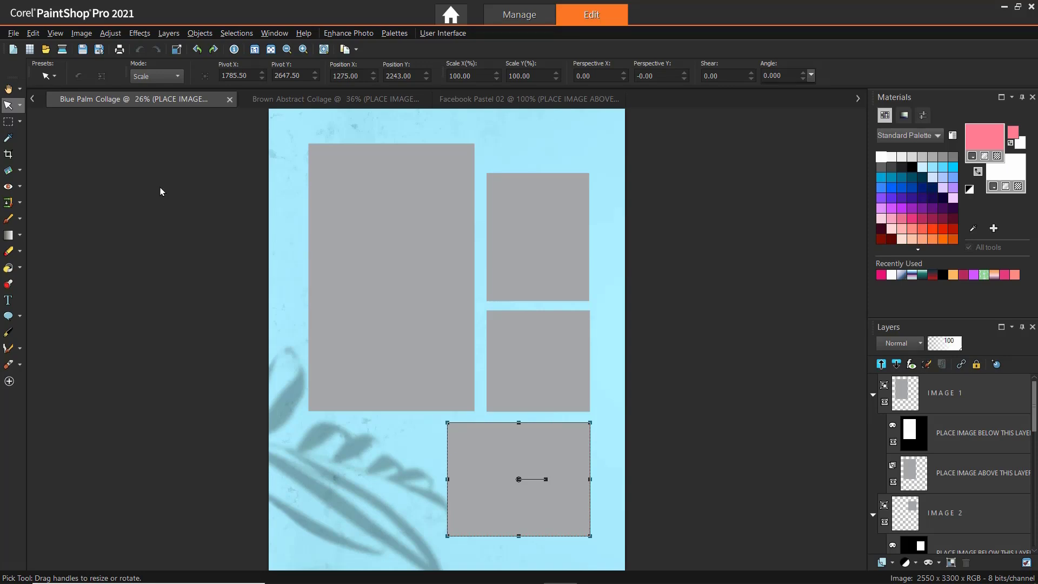
pyautogui.moveTo(401, 245)
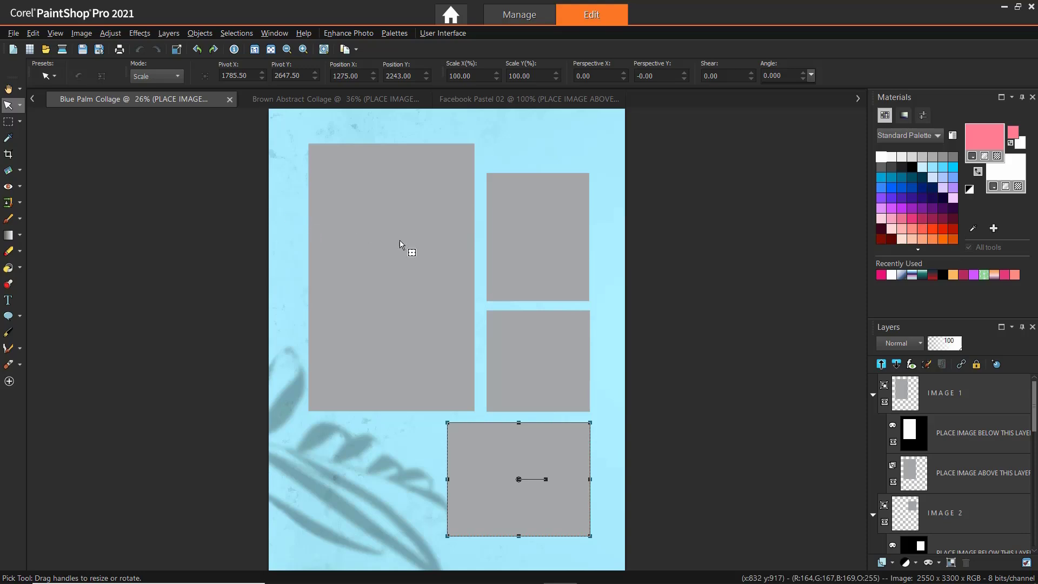
# Delete the IMAGE 4 placeholder group and its layers from the Blue Palm collage.
pyautogui.scroll(-3)
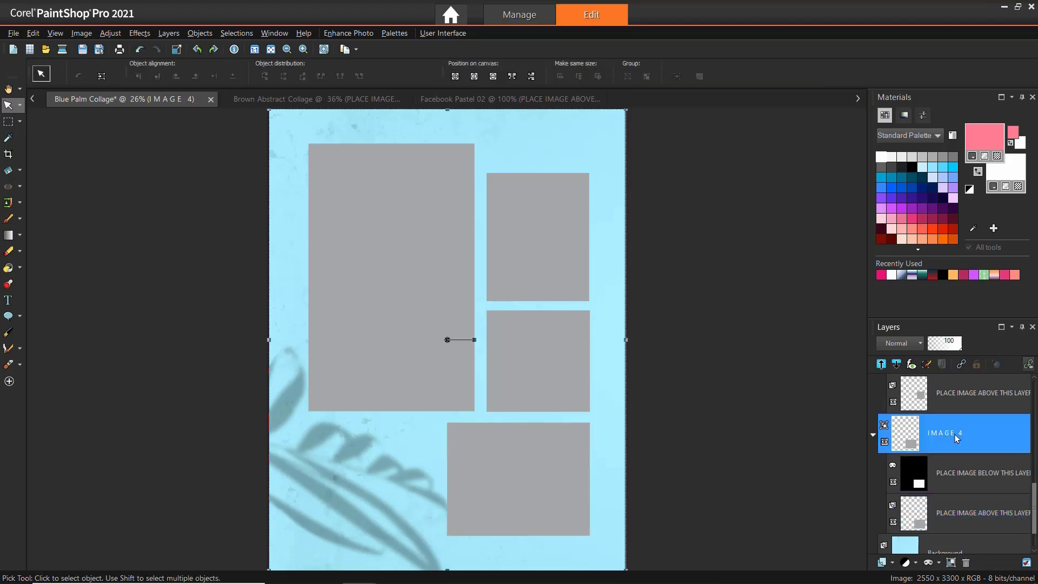
pyautogui.click(963, 562)
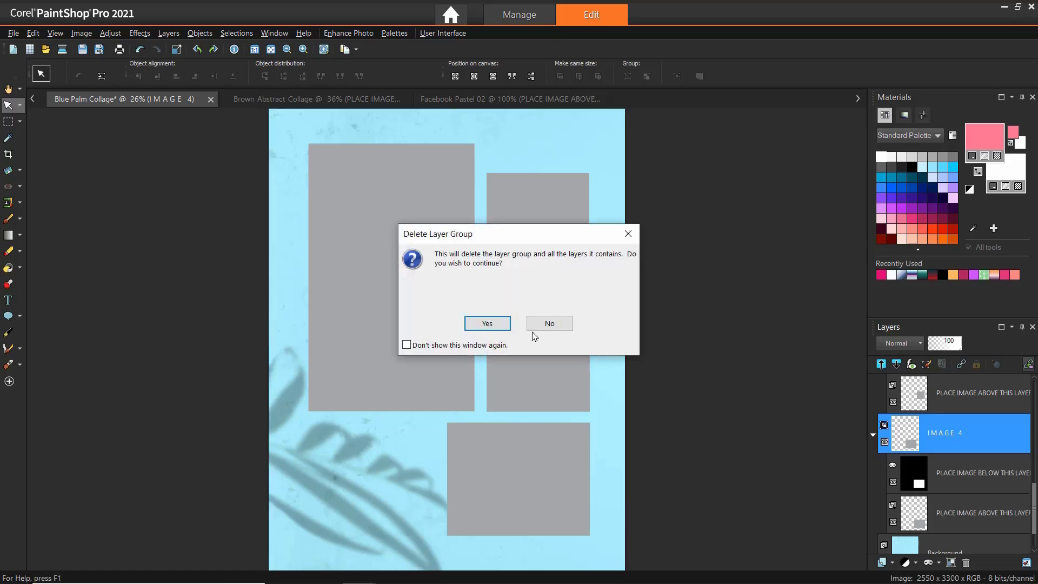
pyautogui.click(487, 324)
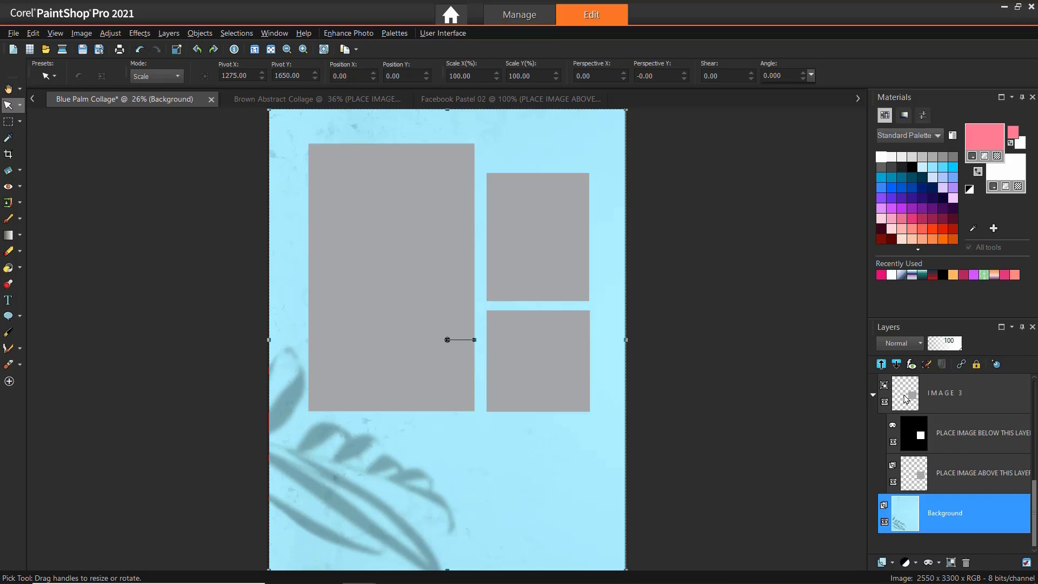
# Stretch the IMAGE 2 placeholder upward to align with the large placeholder's top edge.
pyautogui.click(538, 361)
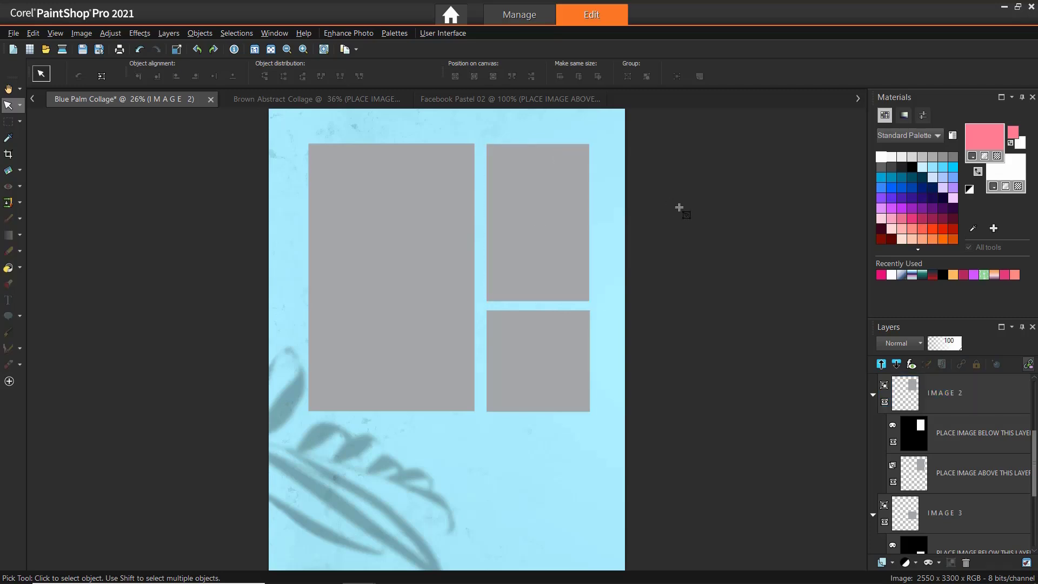
pyautogui.click(292, 98)
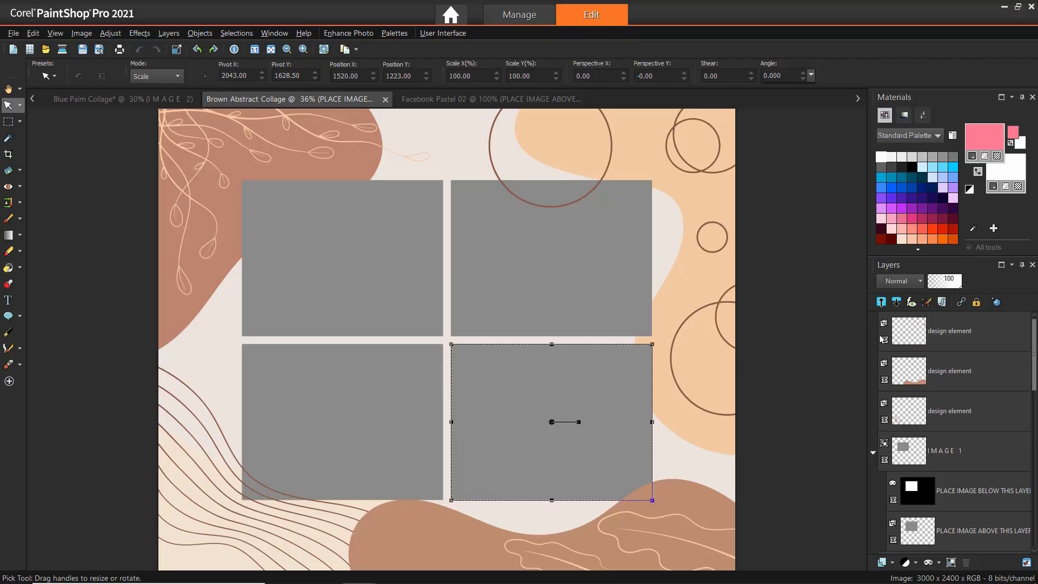
# Recolour the collage's brown and peach design element shapes pink with the Color Changer.
pyautogui.click(883, 339)
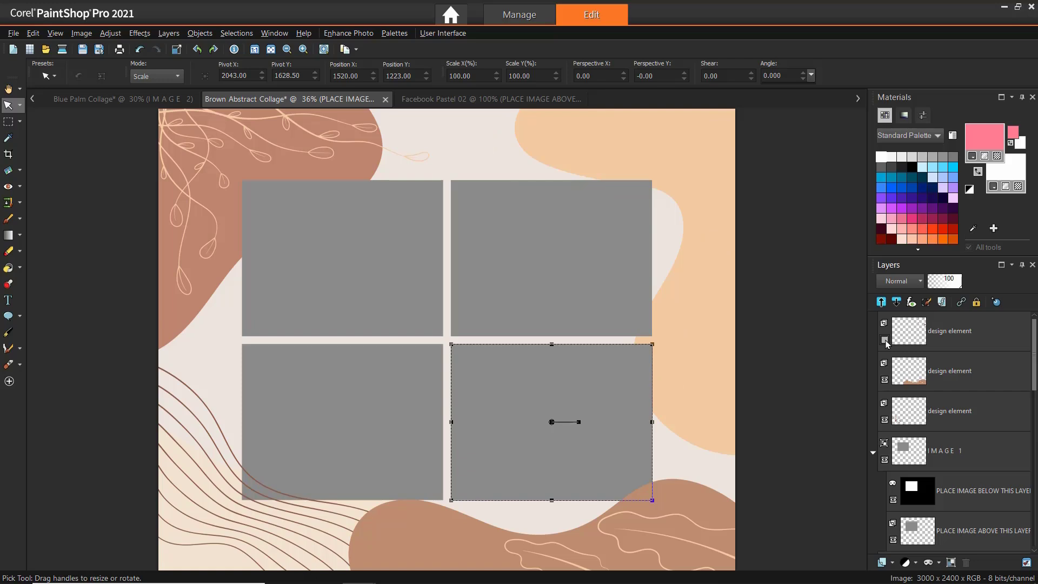
pyautogui.click(948, 331)
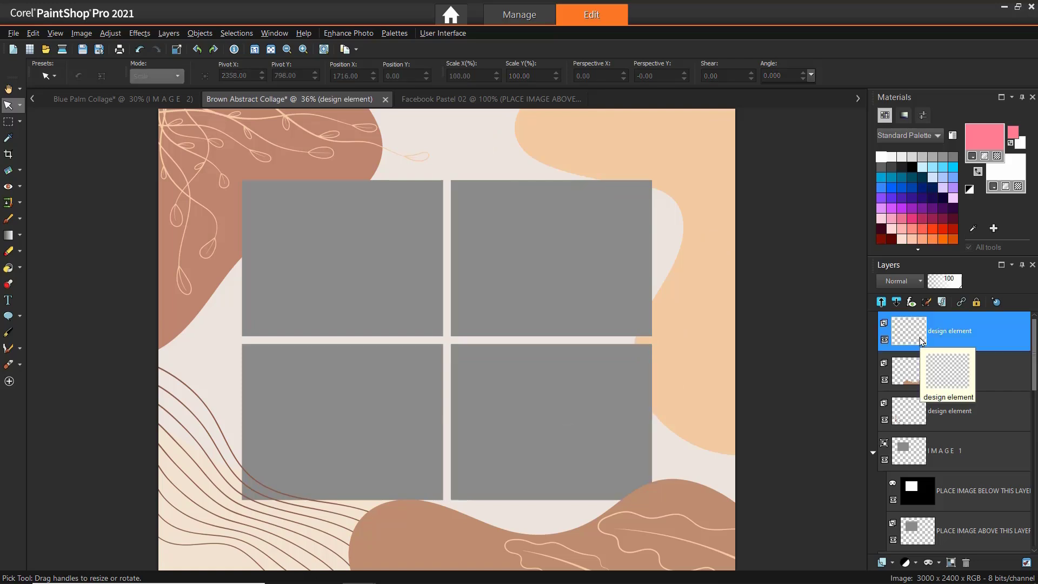
pyautogui.click(947, 371)
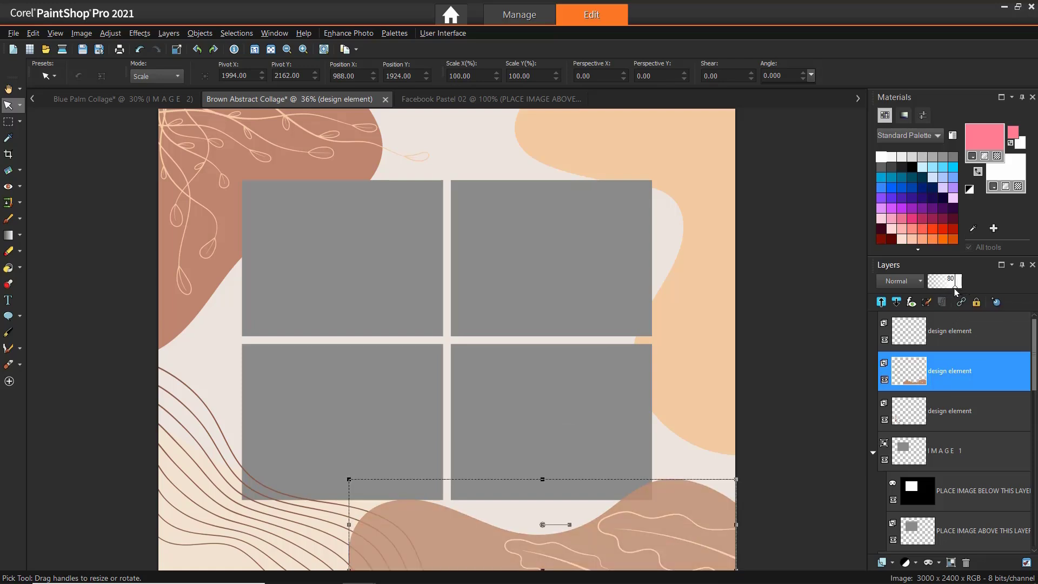
pyautogui.click(8, 267)
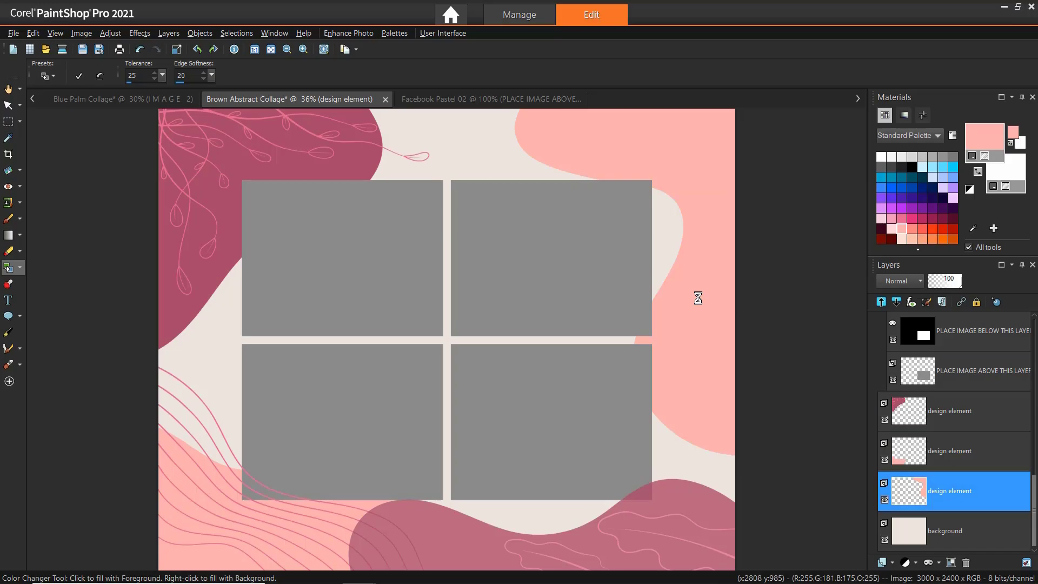
pyautogui.click(483, 99)
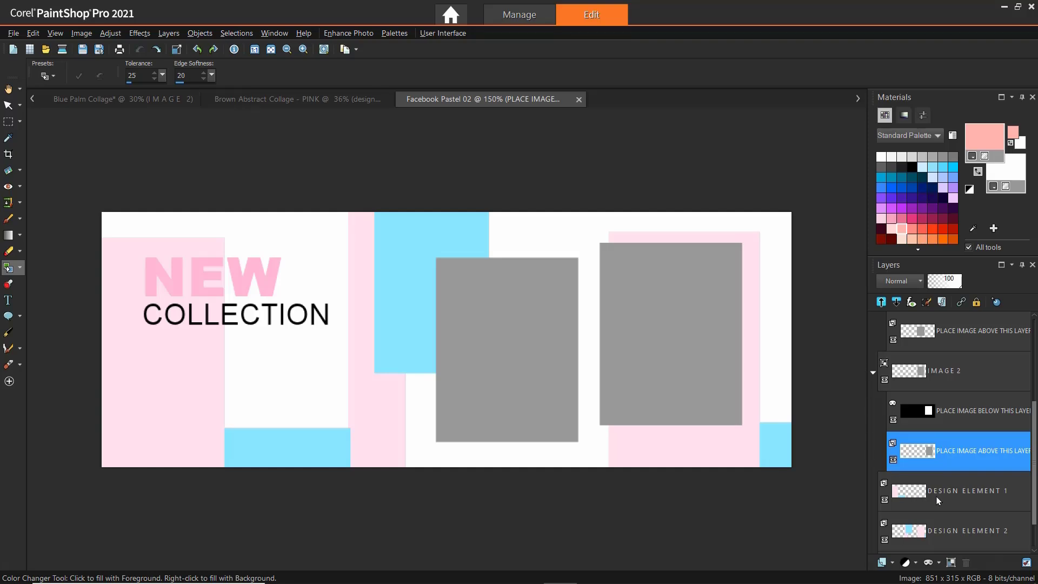
# Merge DESIGN ELEMENT 1 and DESIGN ELEMENT 2 into a single layer.
pyautogui.click(960, 490)
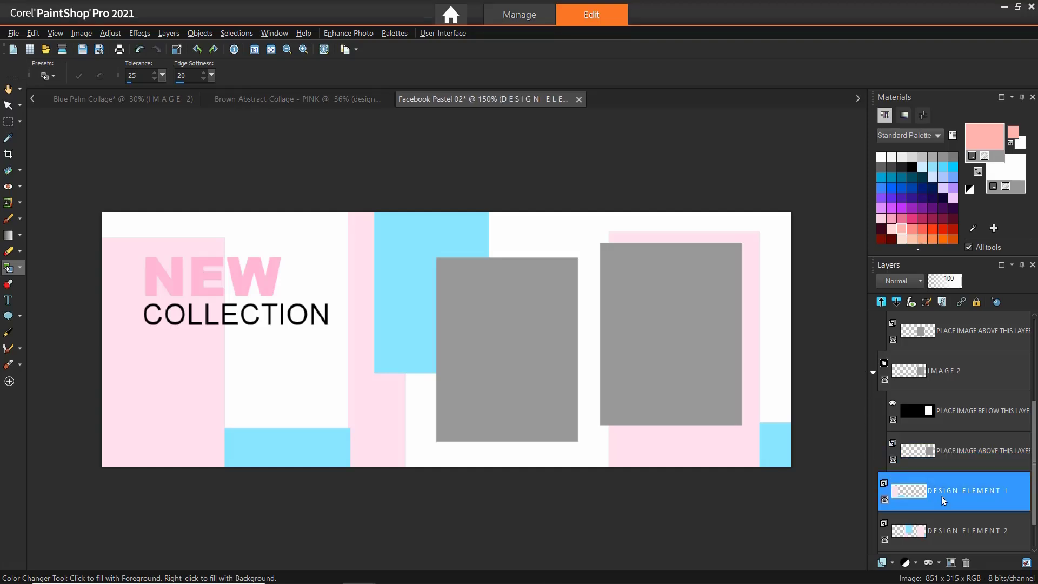
pyautogui.moveTo(947, 530)
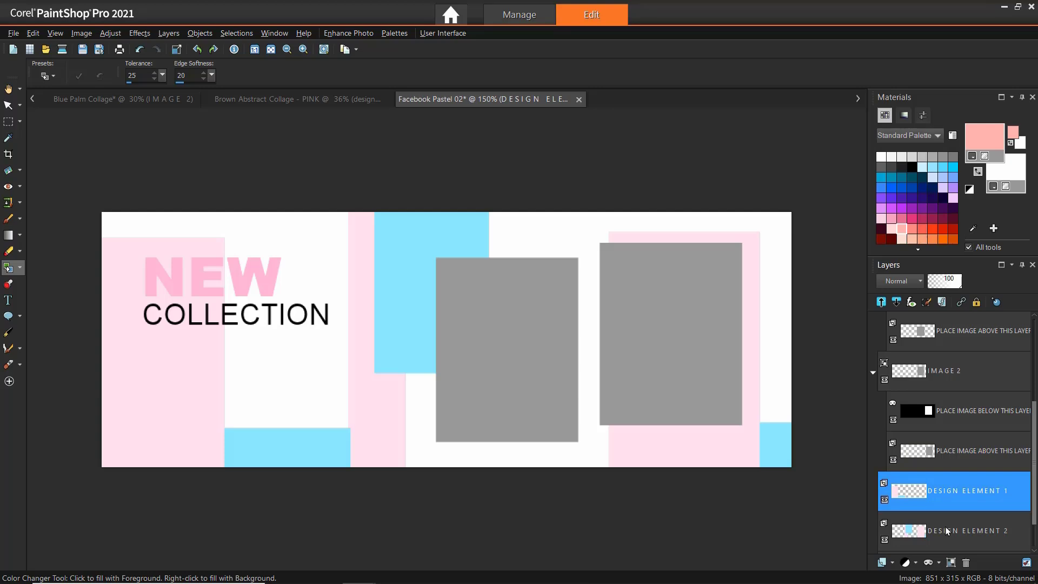
pyautogui.click(953, 530)
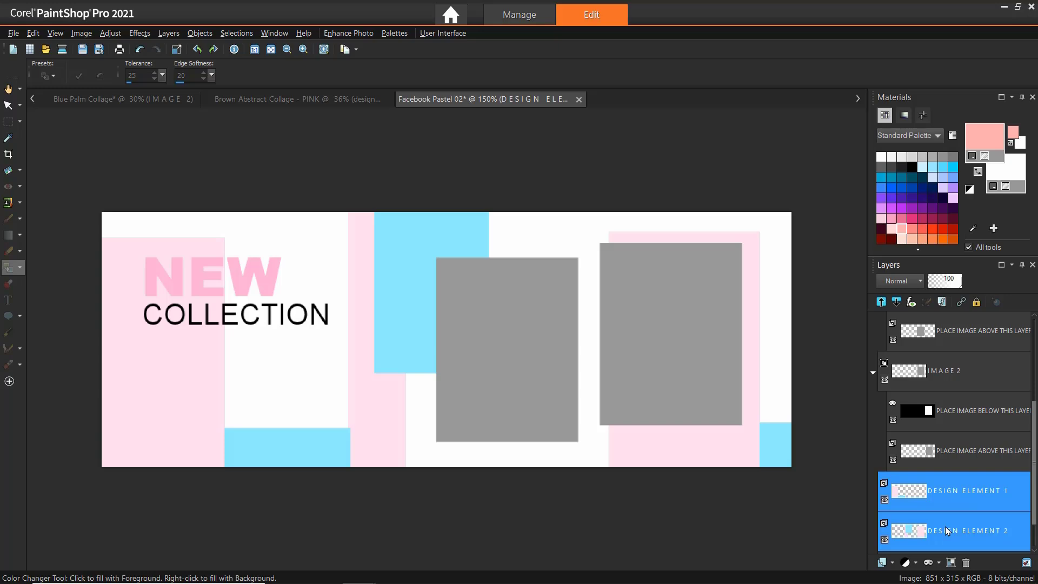
pyautogui.rightClick(961, 531)
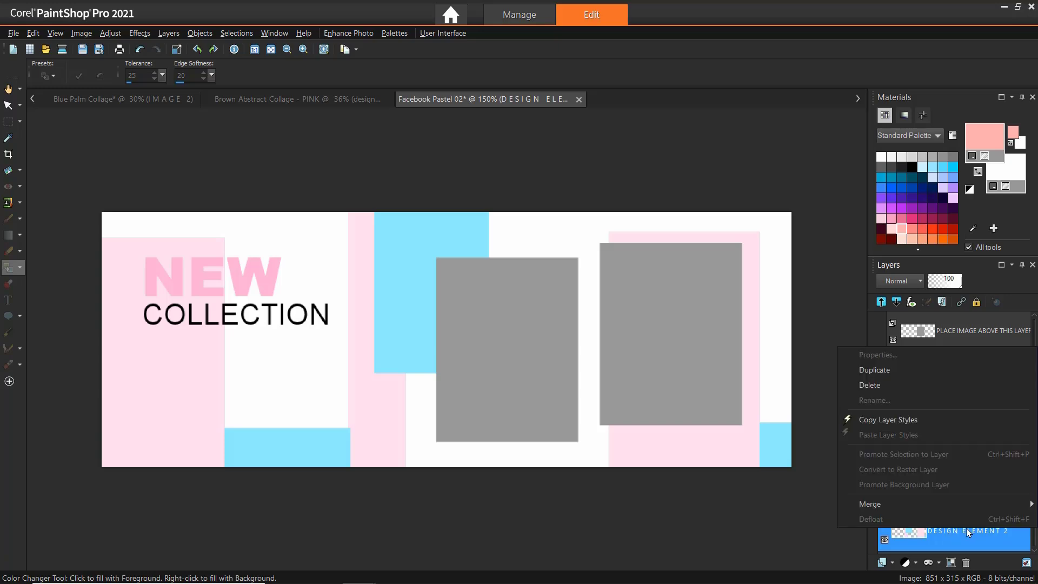
pyautogui.moveTo(869, 504)
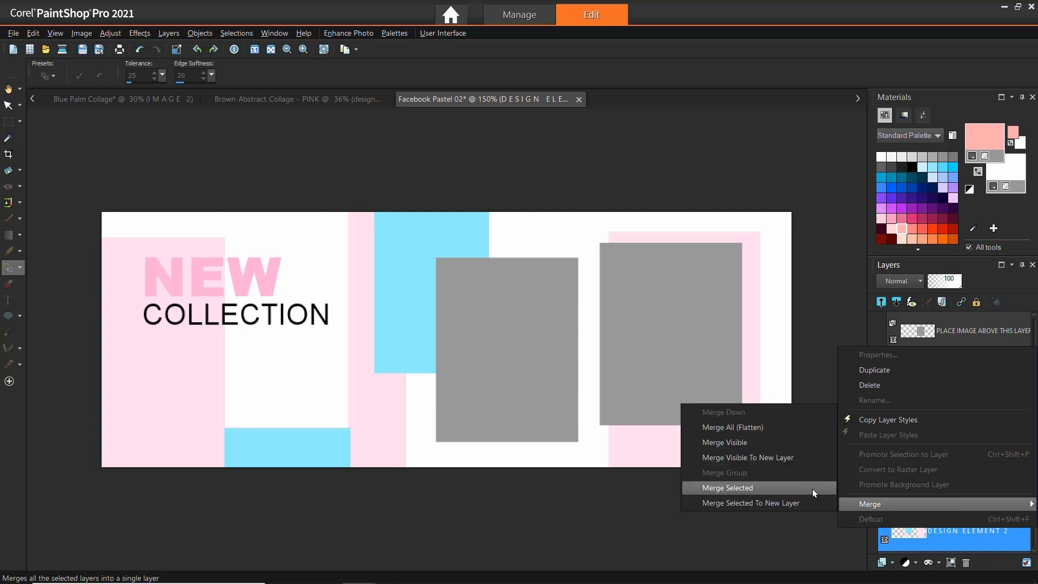
pyautogui.click(727, 487)
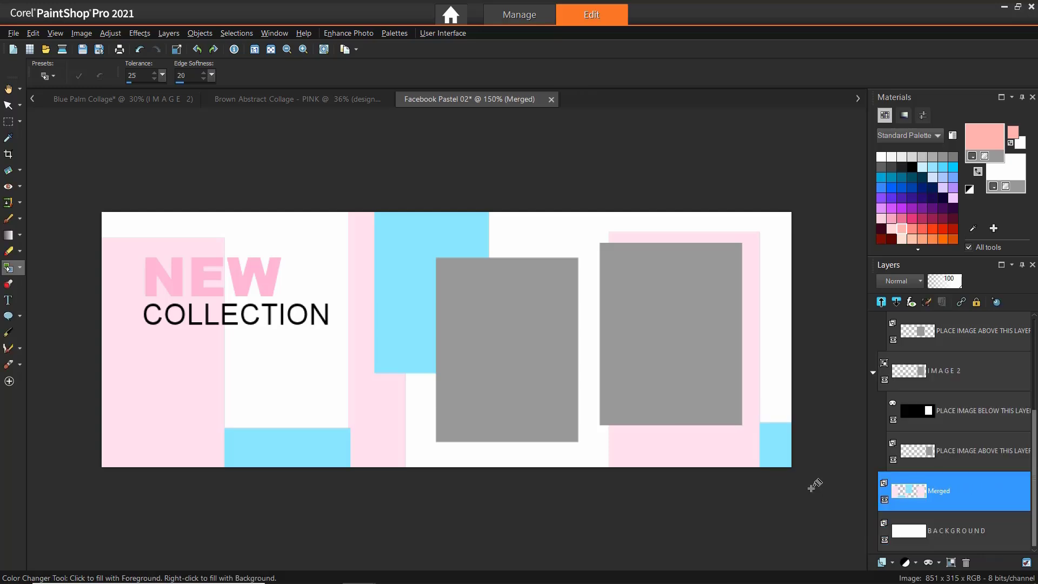
pyautogui.moveTo(110, 33)
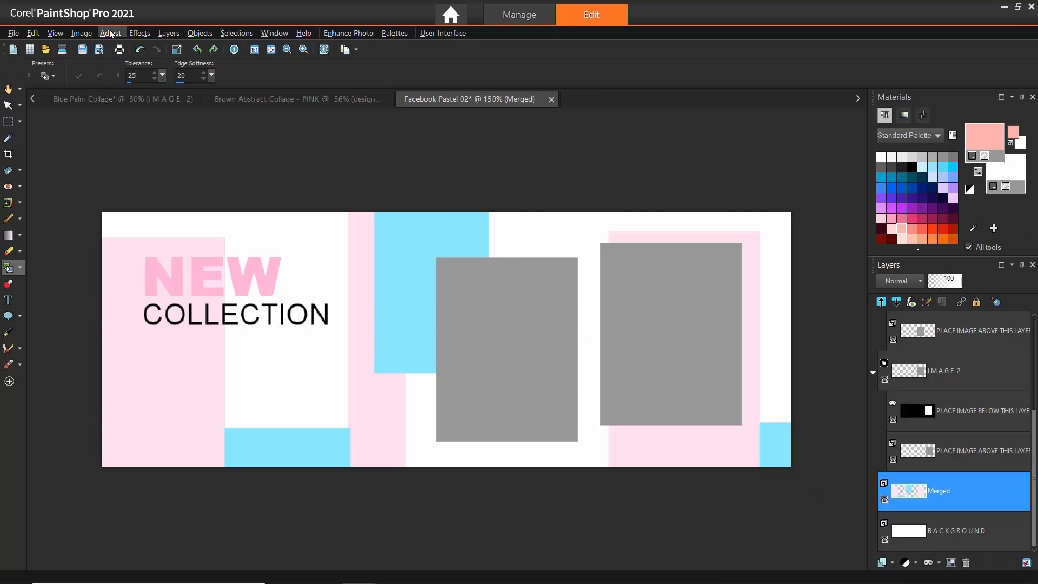
# Choose a Hue and Saturation adjustment from the Adjust menu for the merged layer.
pyautogui.click(110, 33)
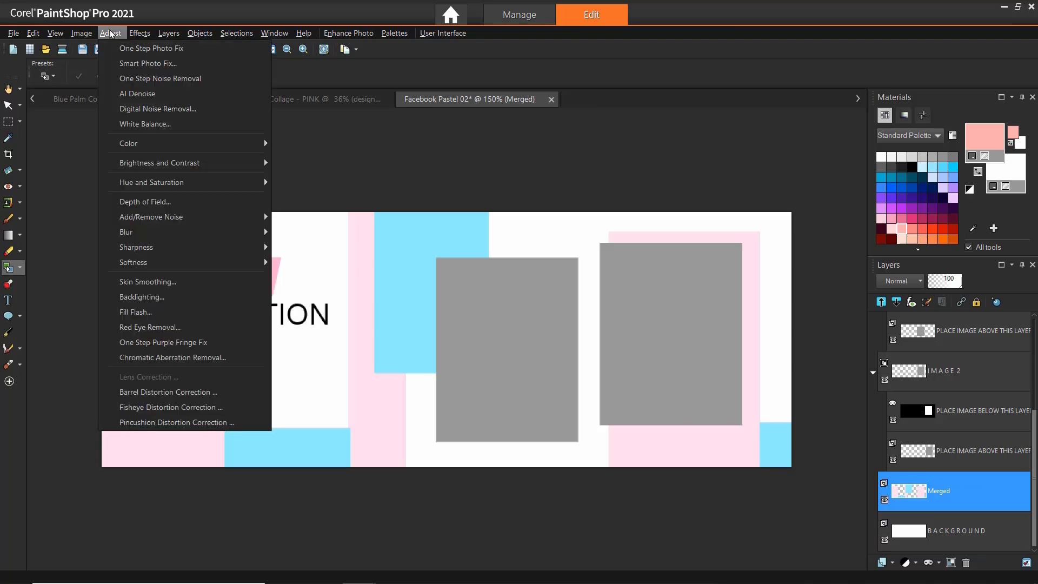
pyautogui.moveTo(153, 183)
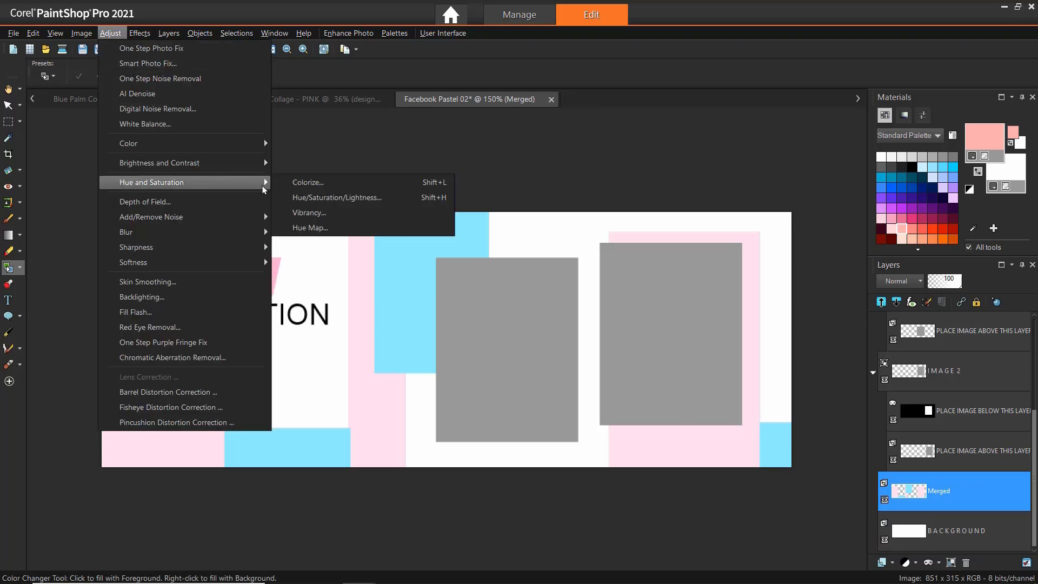
pyautogui.click(336, 198)
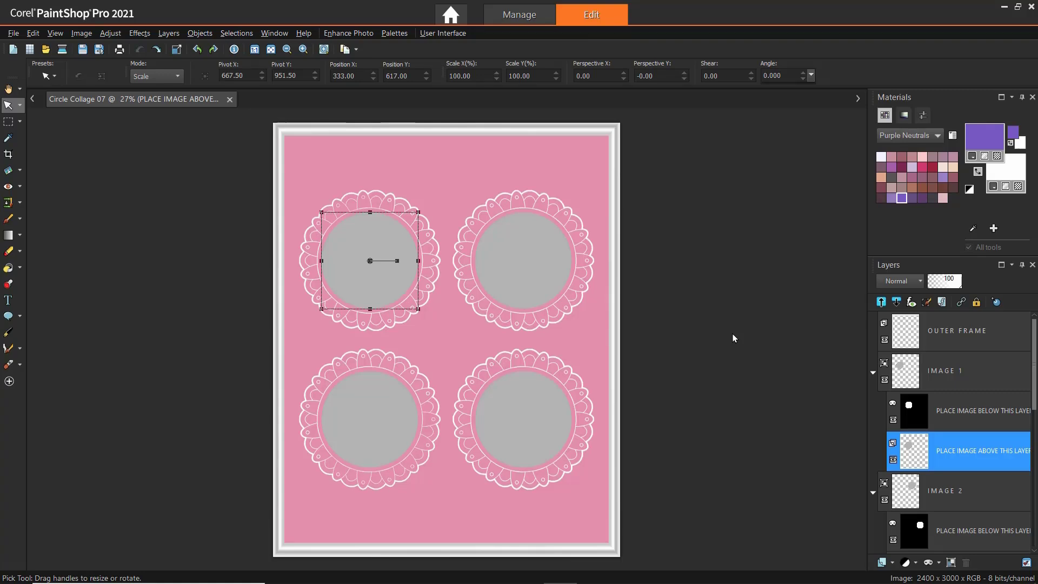
# Tilt the OUTER FRAME and flood fill the BACKGROUND layer black.
pyautogui.click(957, 330)
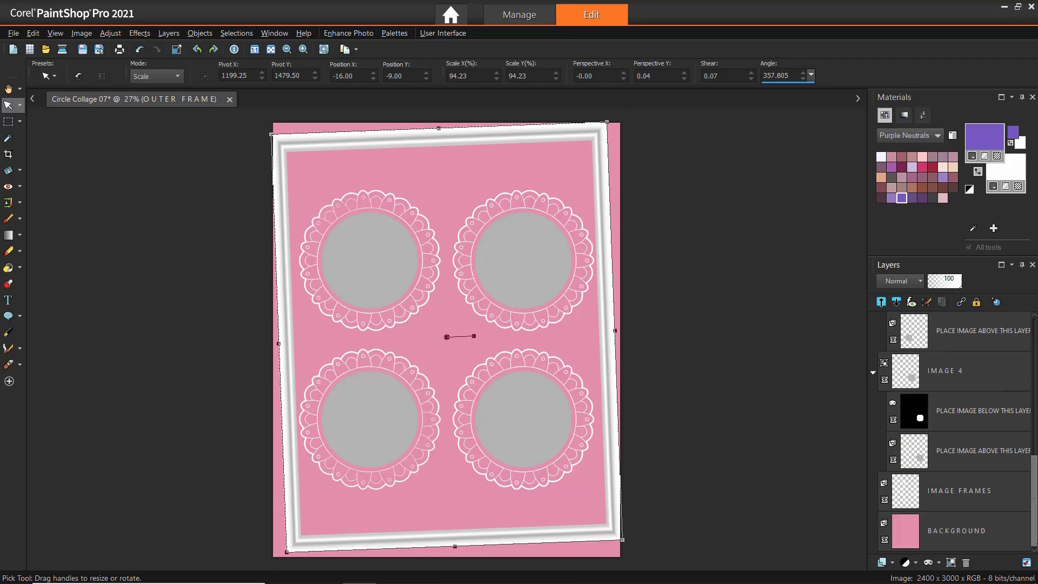
pyautogui.click(956, 531)
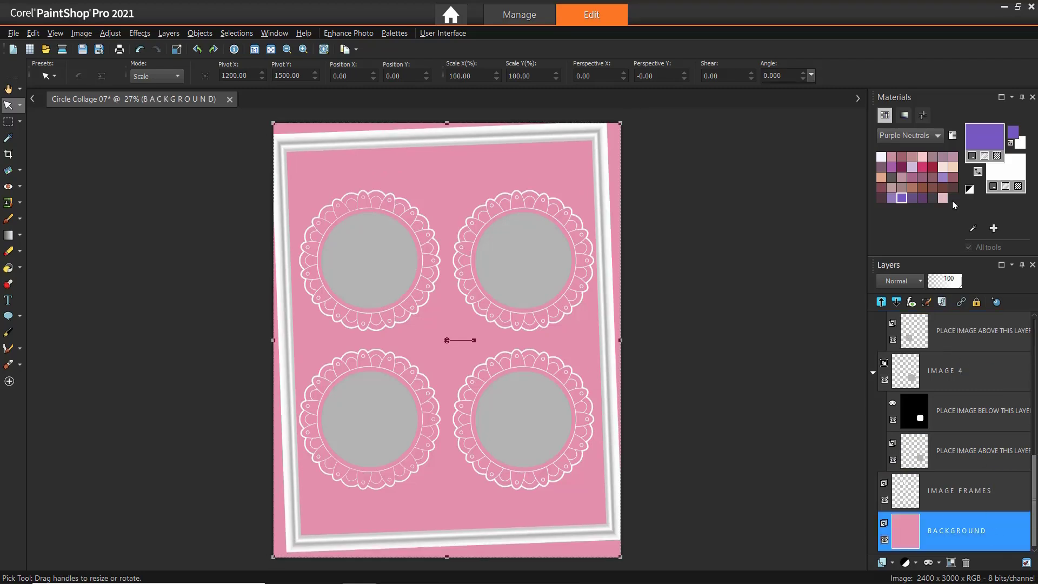
pyautogui.click(935, 135)
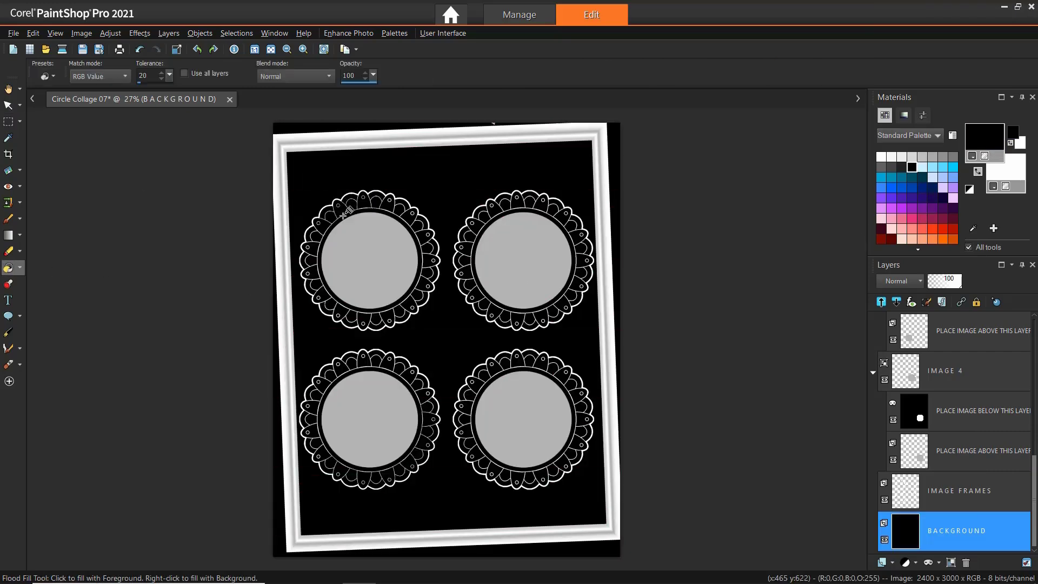
# Fill mandala petals on the IMAGE FRAMES layer with purple and pale yellow.
pyautogui.click(960, 490)
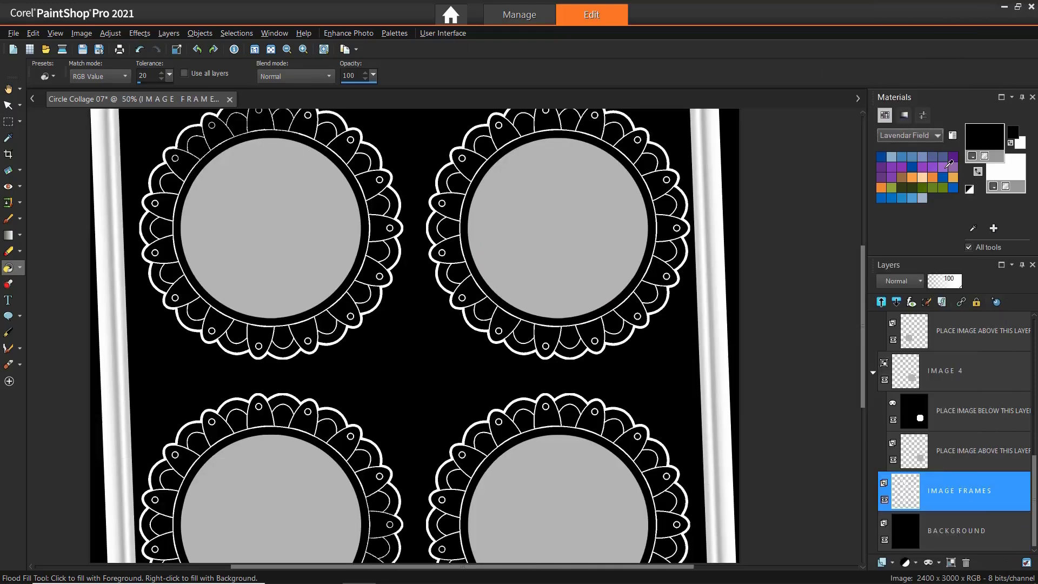
pyautogui.click(563, 228)
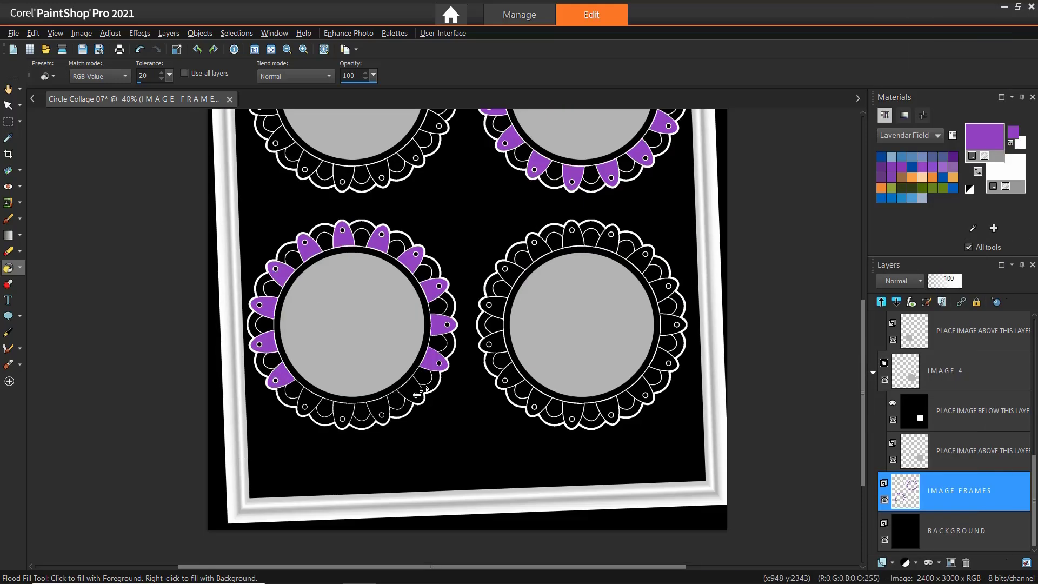
pyautogui.click(596, 235)
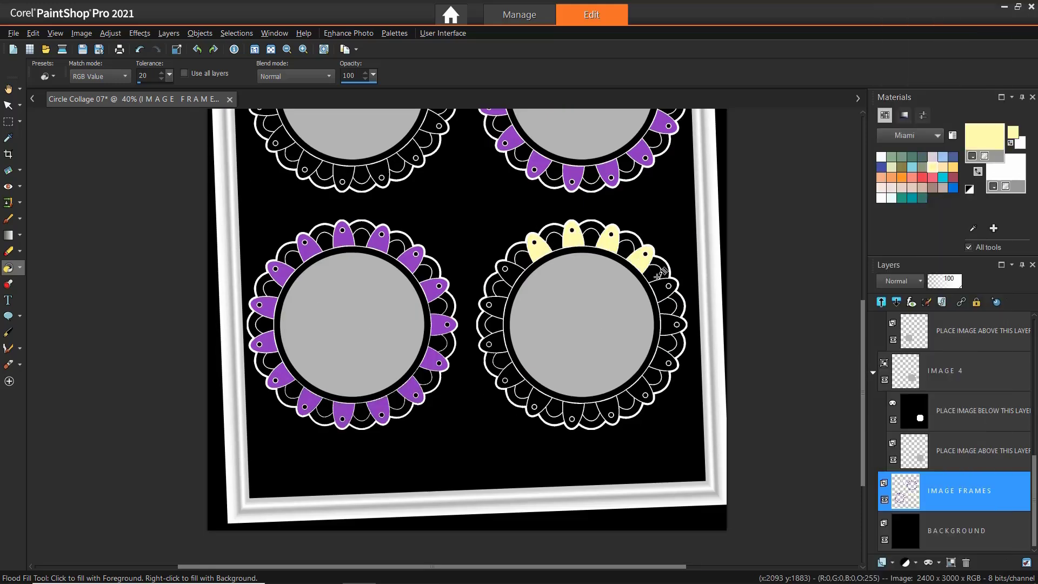